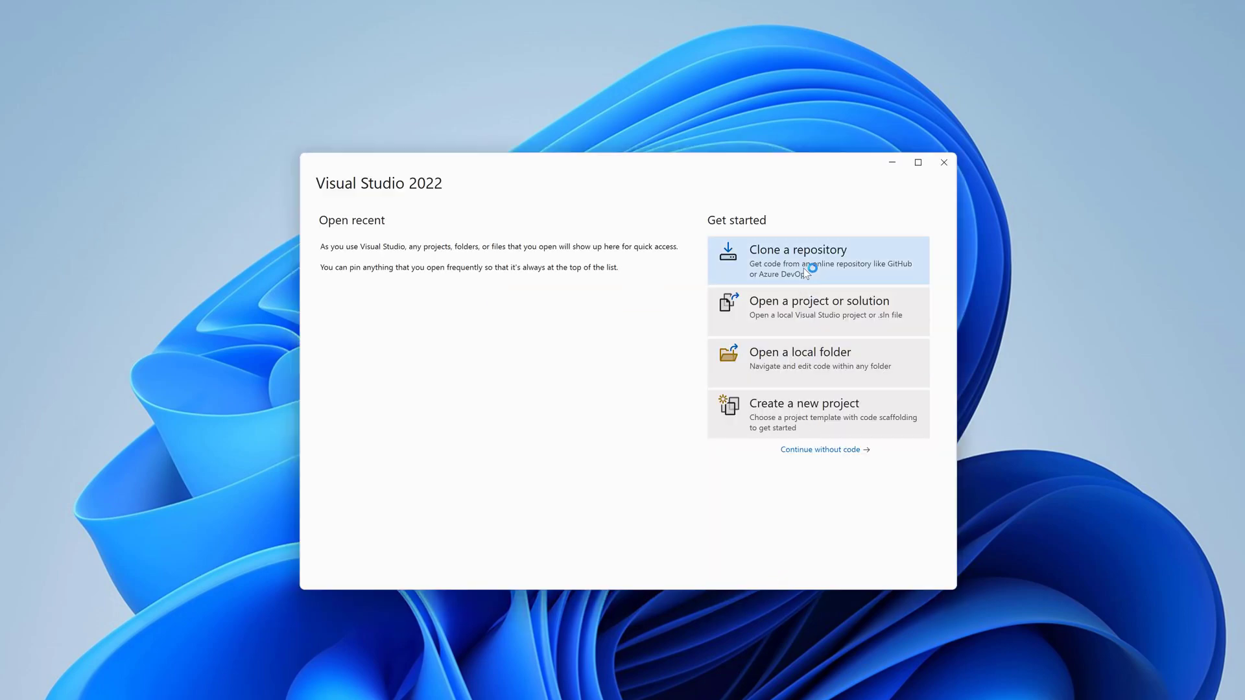
Clone the maui-collection-view-get-started GitHub repository into the local Repos folder.
click(811, 261)
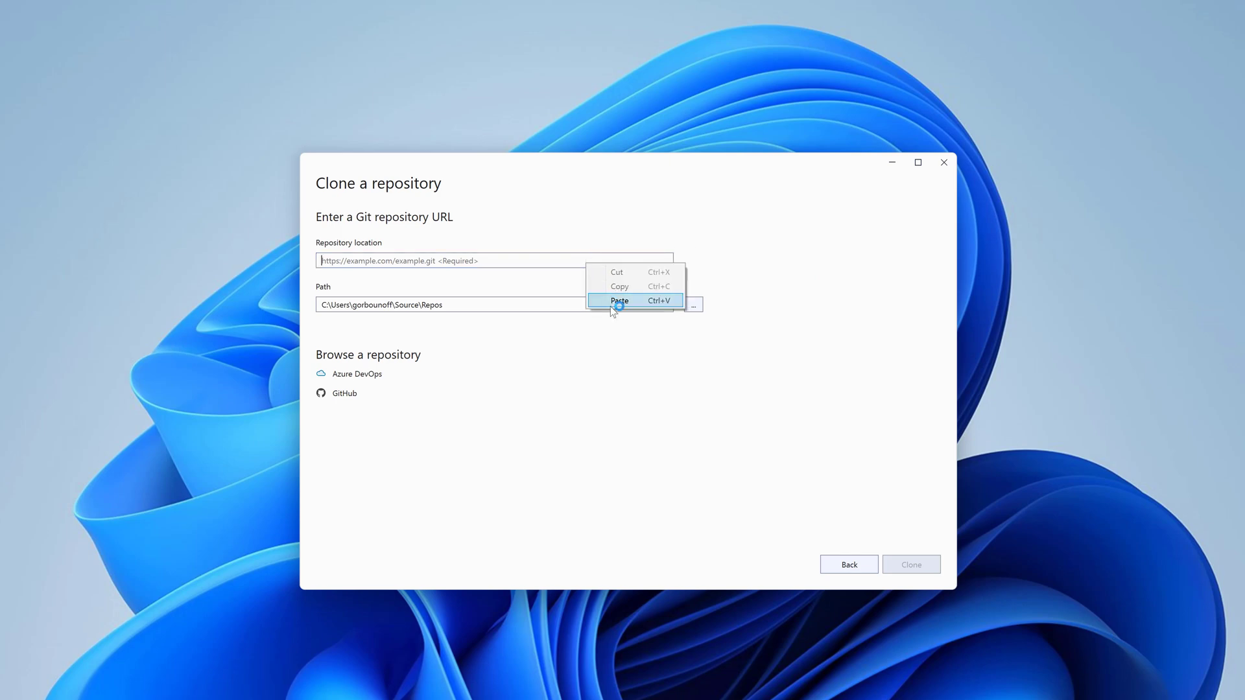
click(620, 301)
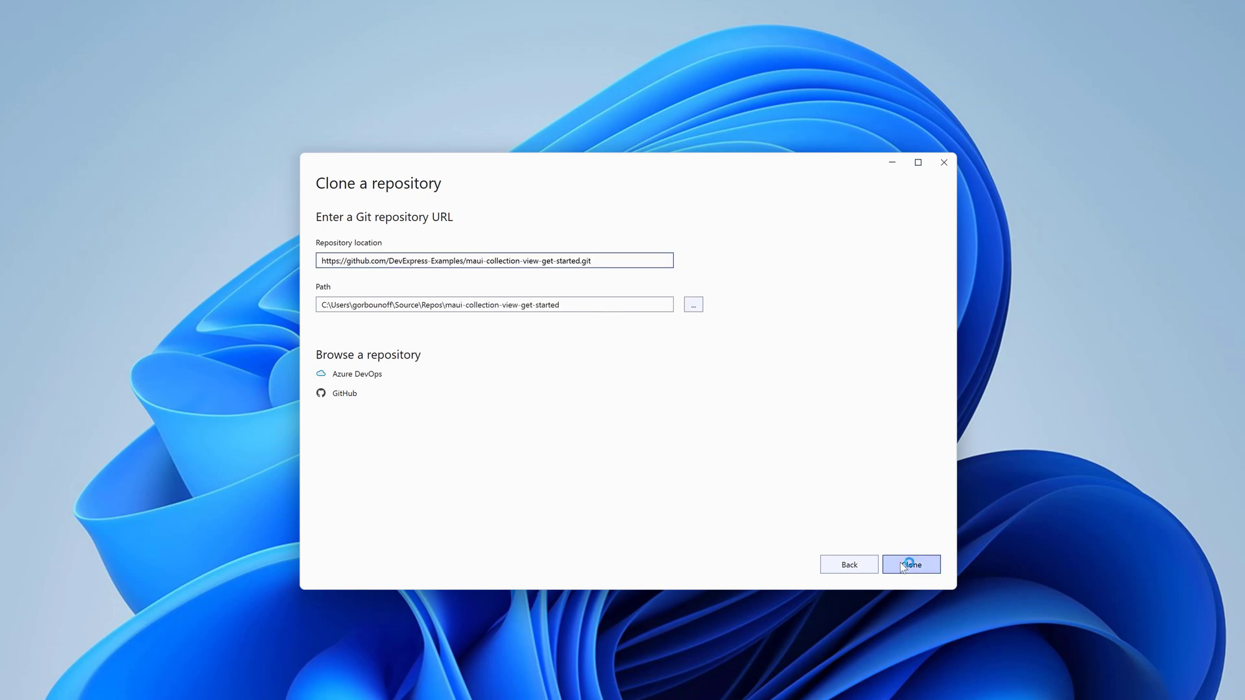
click(911, 565)
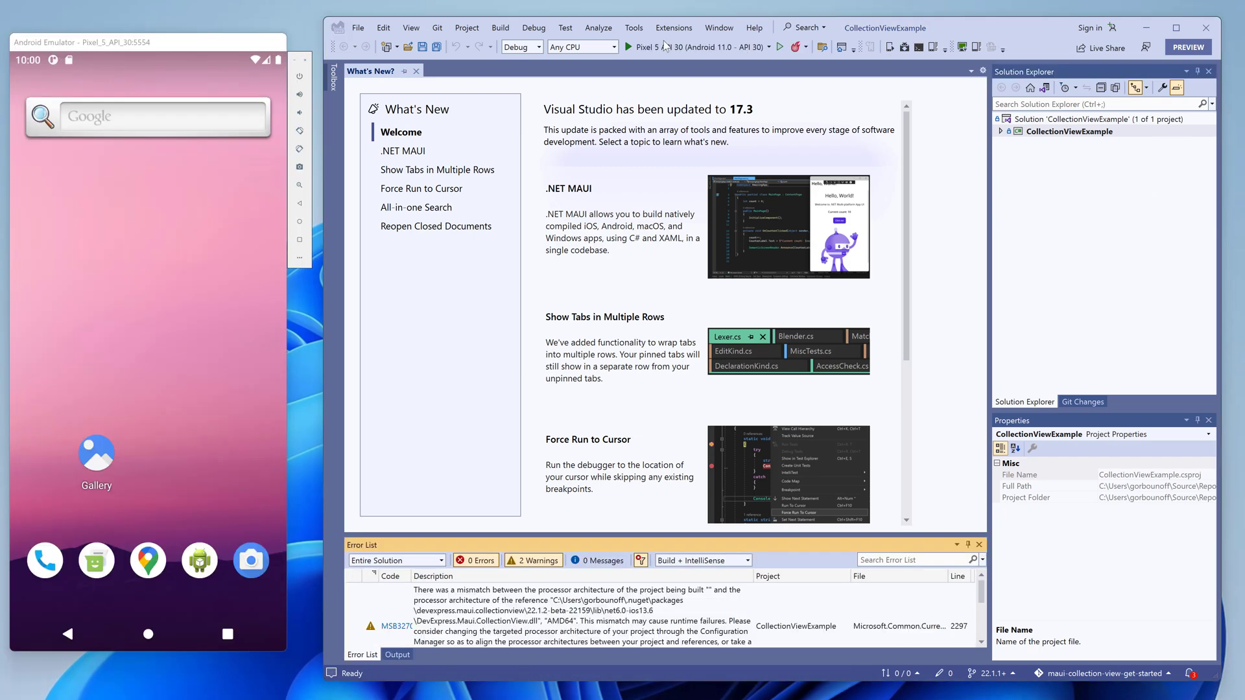
Launch CollectionViewExample on the Pixel 5 emulator and browse the grouped contact list.
click(397, 654)
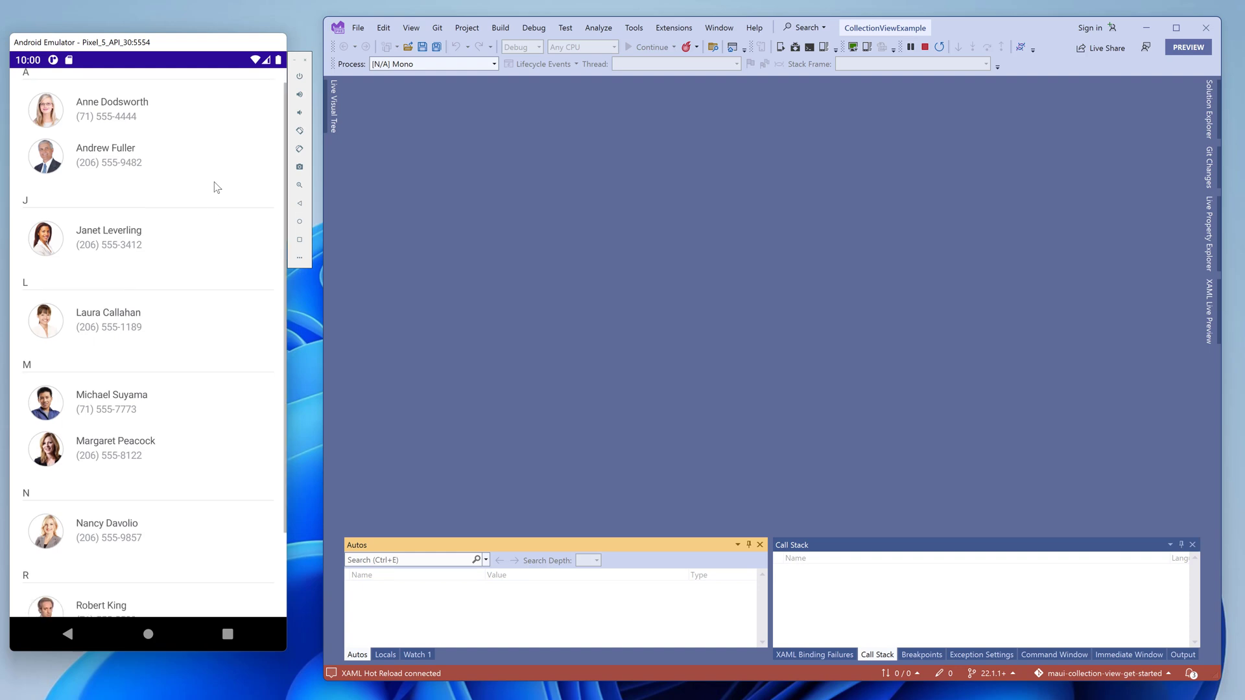
scroll(down, 3)
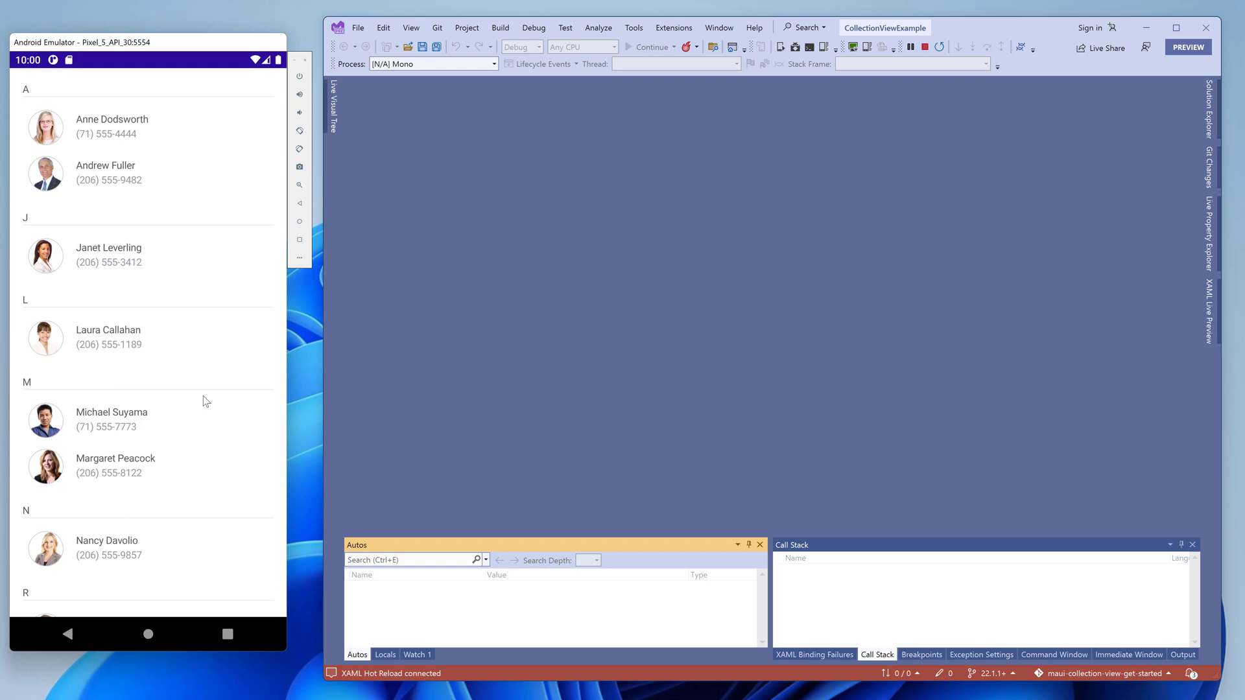
mouse_move(1064, 194)
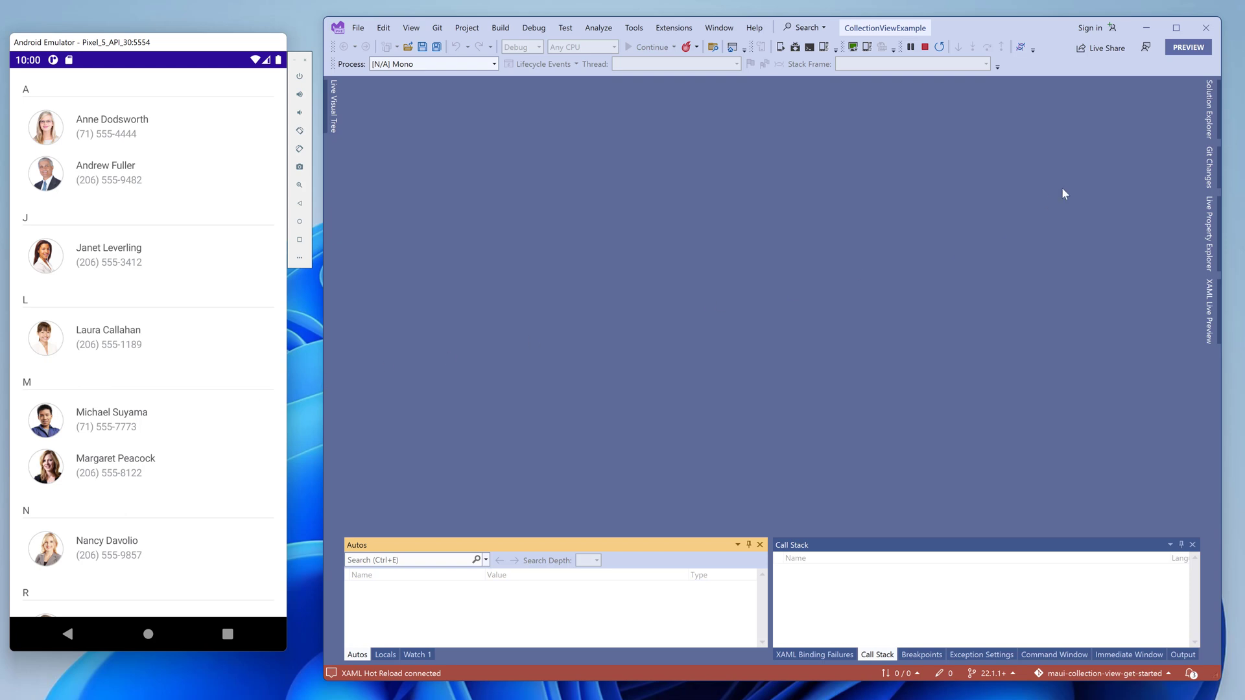
Open ViewModel.cs from Solution Explorer and review the Contact class and nine sample contacts.
click(1209, 104)
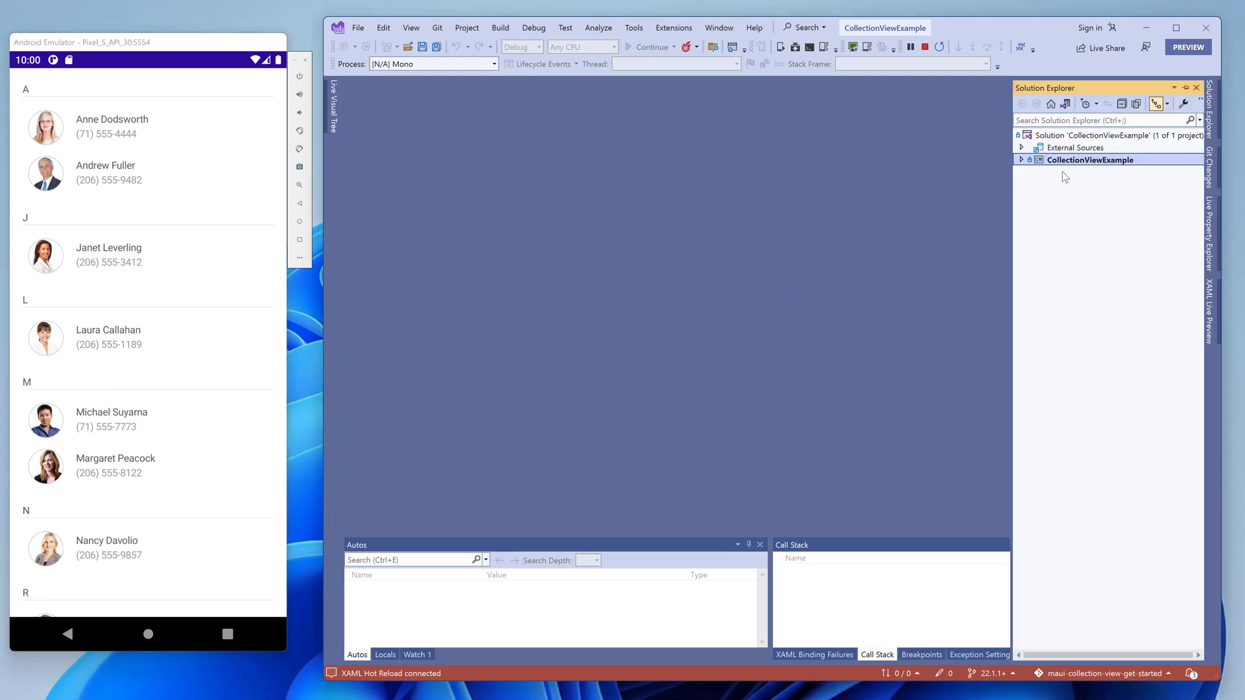
click(1022, 159)
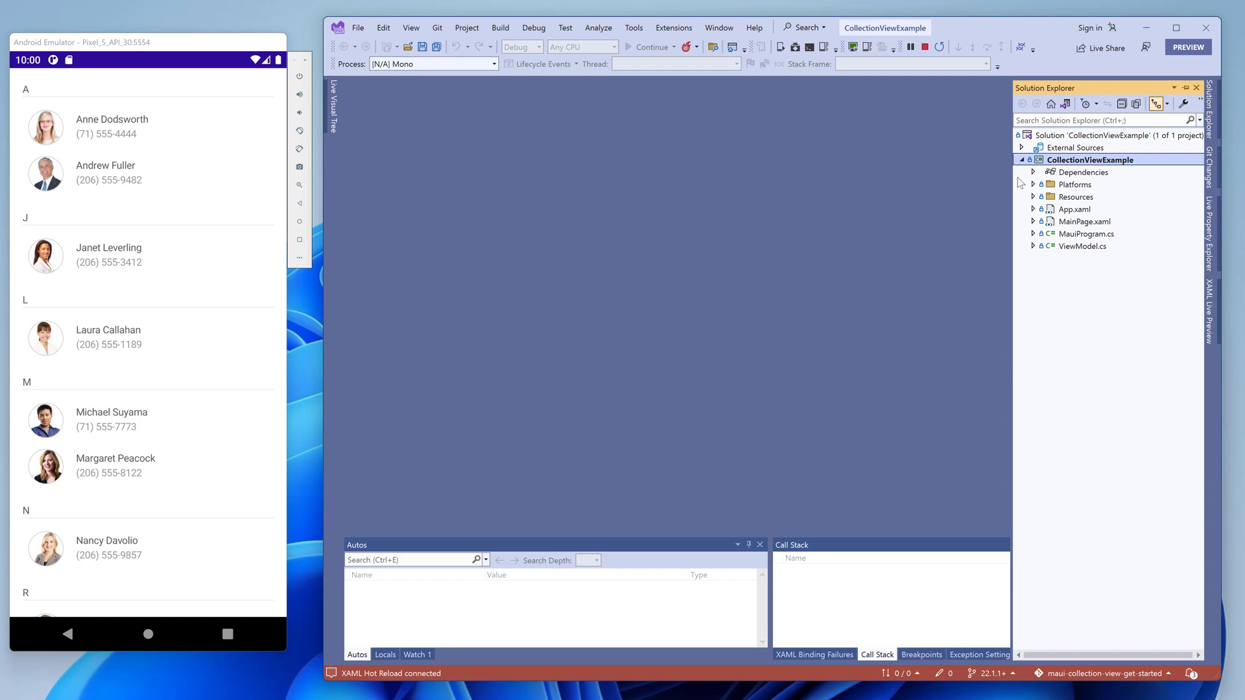
click(1032, 246)
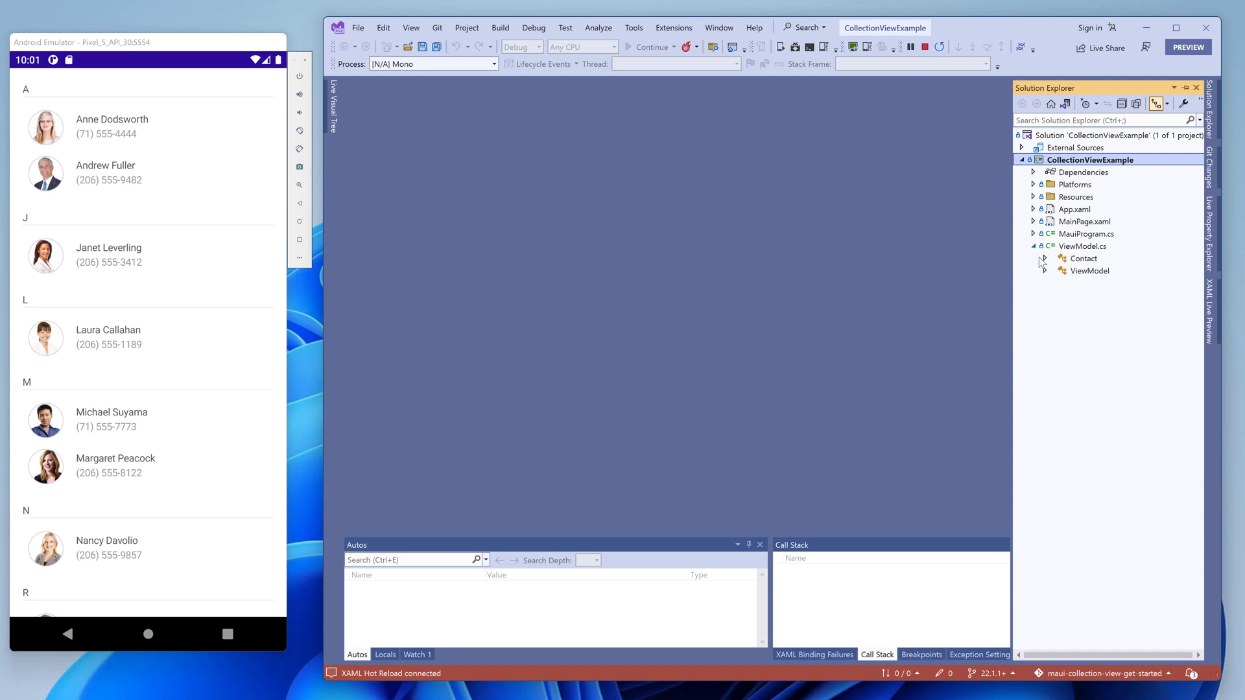
double_click(1083, 258)
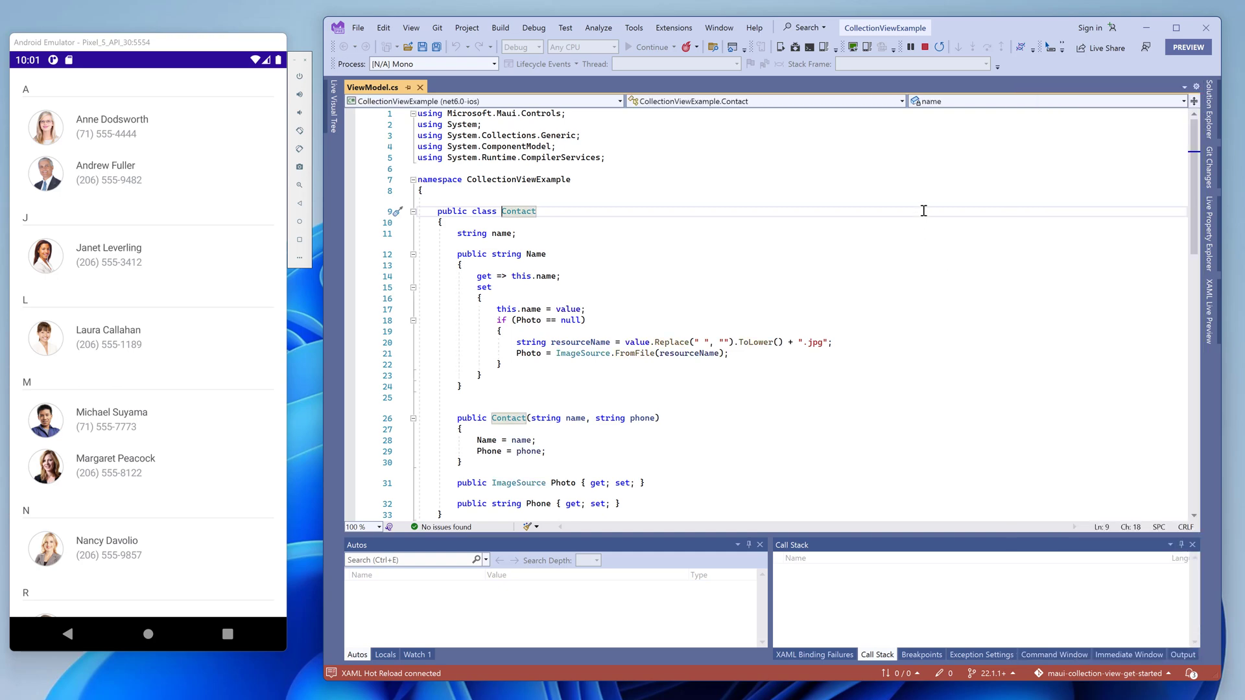
scroll(down, 3)
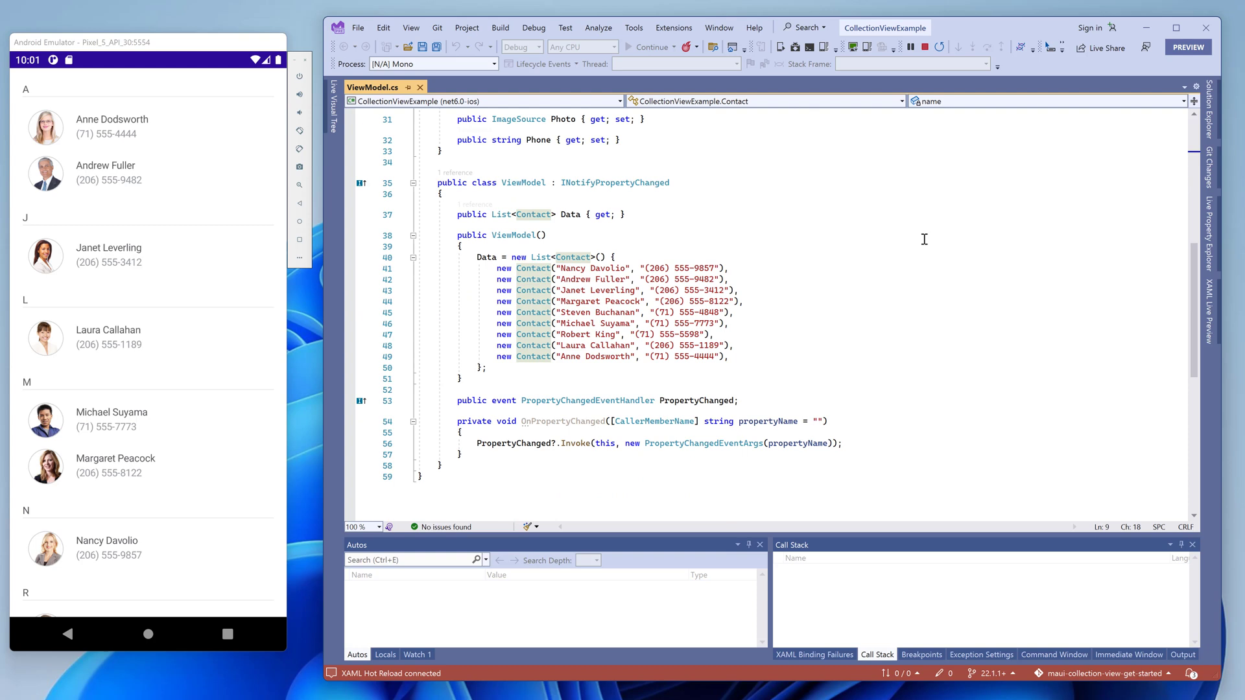
scroll(down, 3)
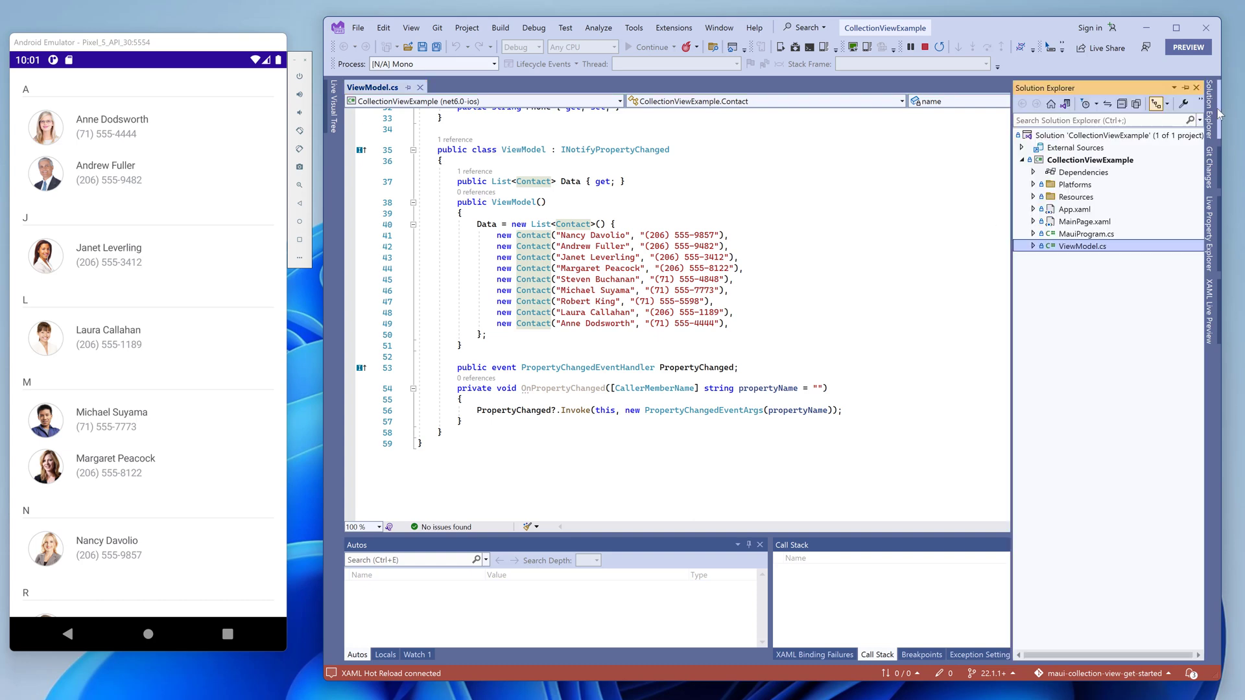
Open MainPage.xaml and scroll through the binding context, item template and margins.
click(1081, 221)
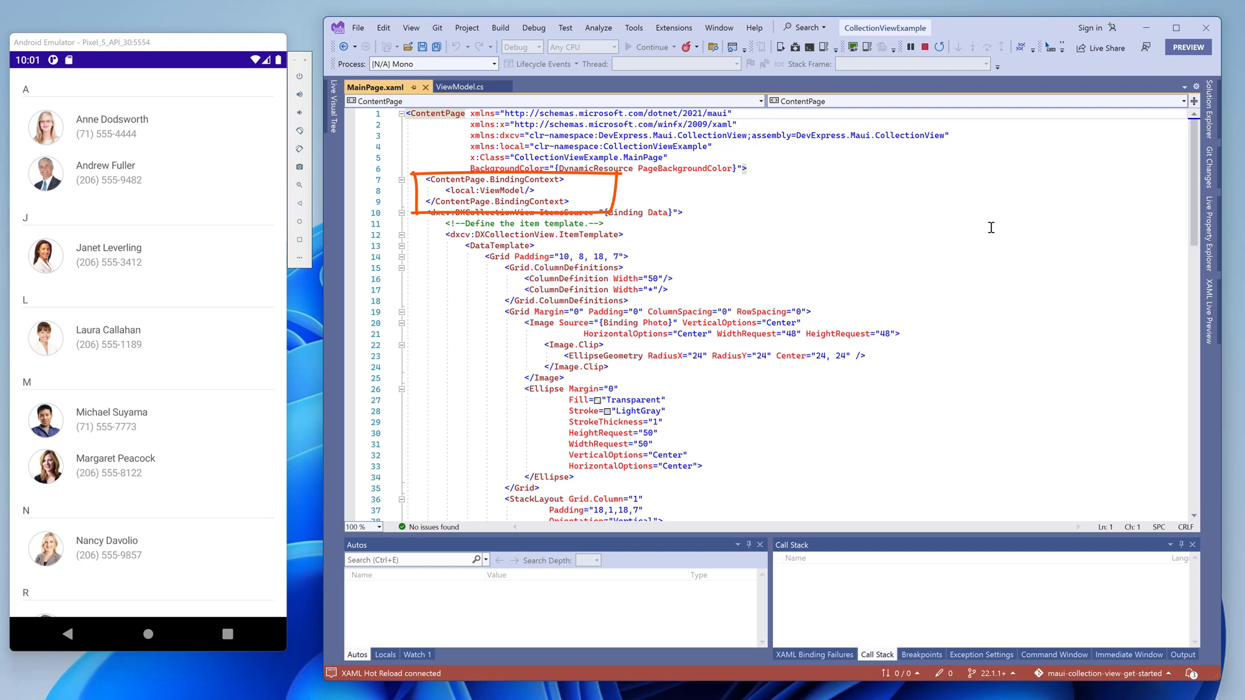
scroll(down, 3)
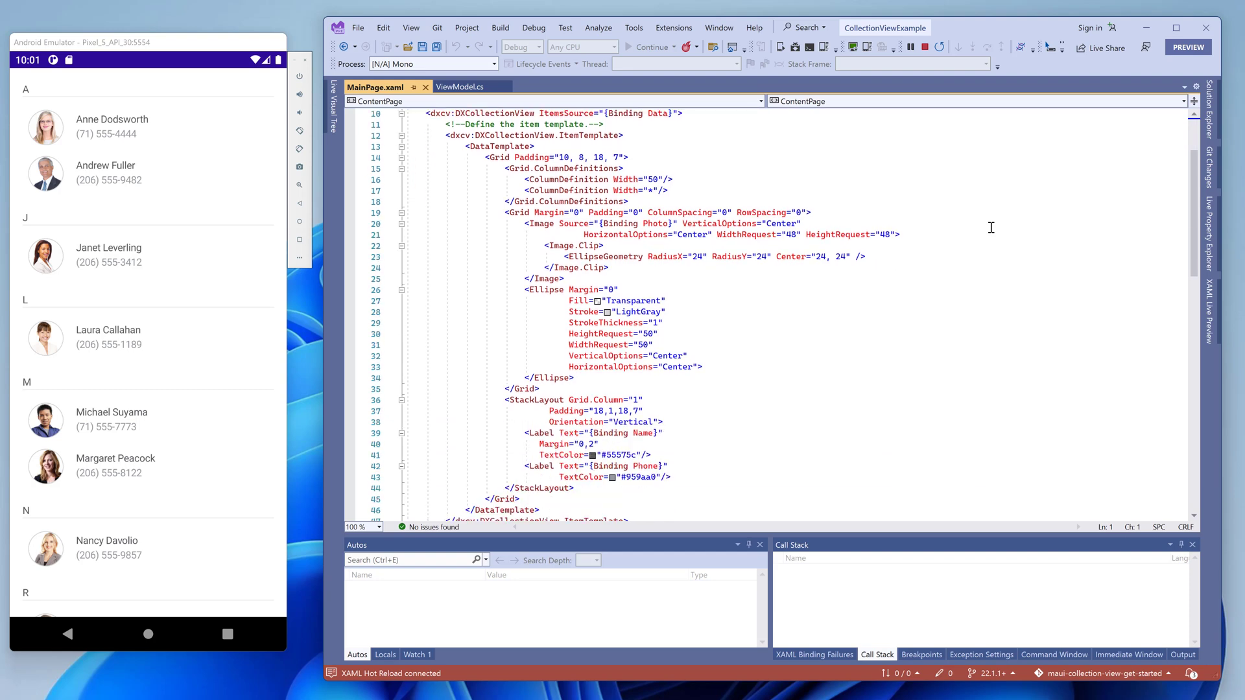
scroll(down, 3)
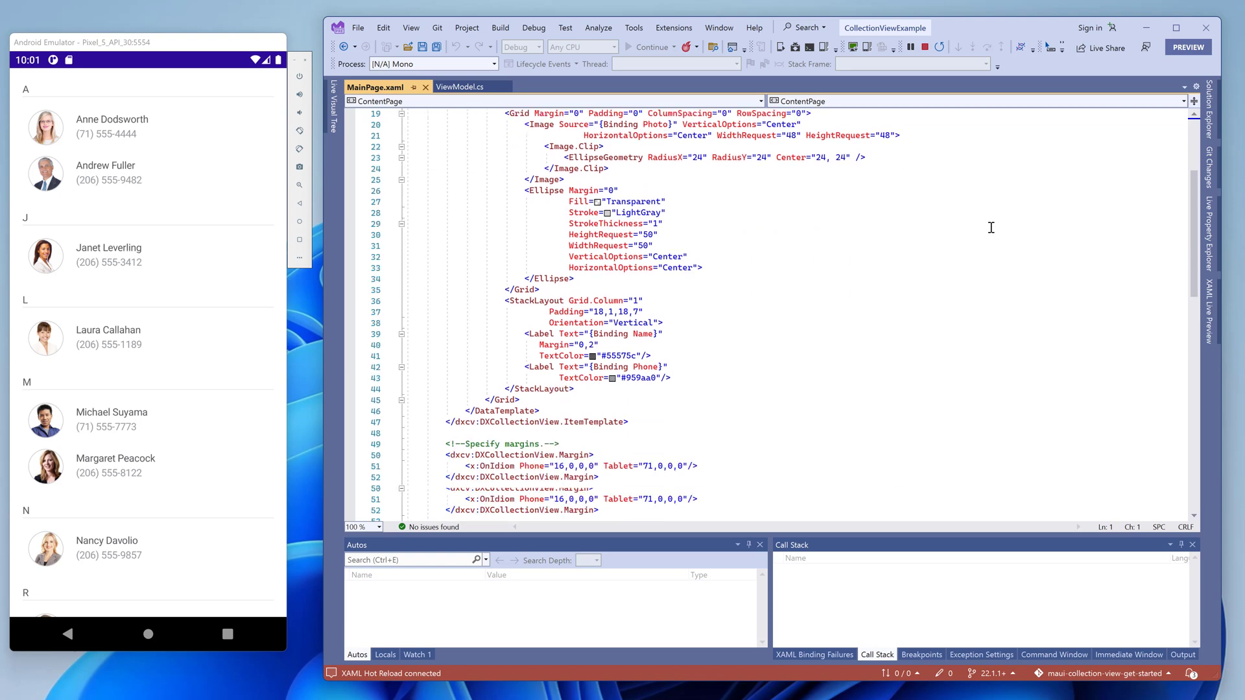
scroll(down, 3)
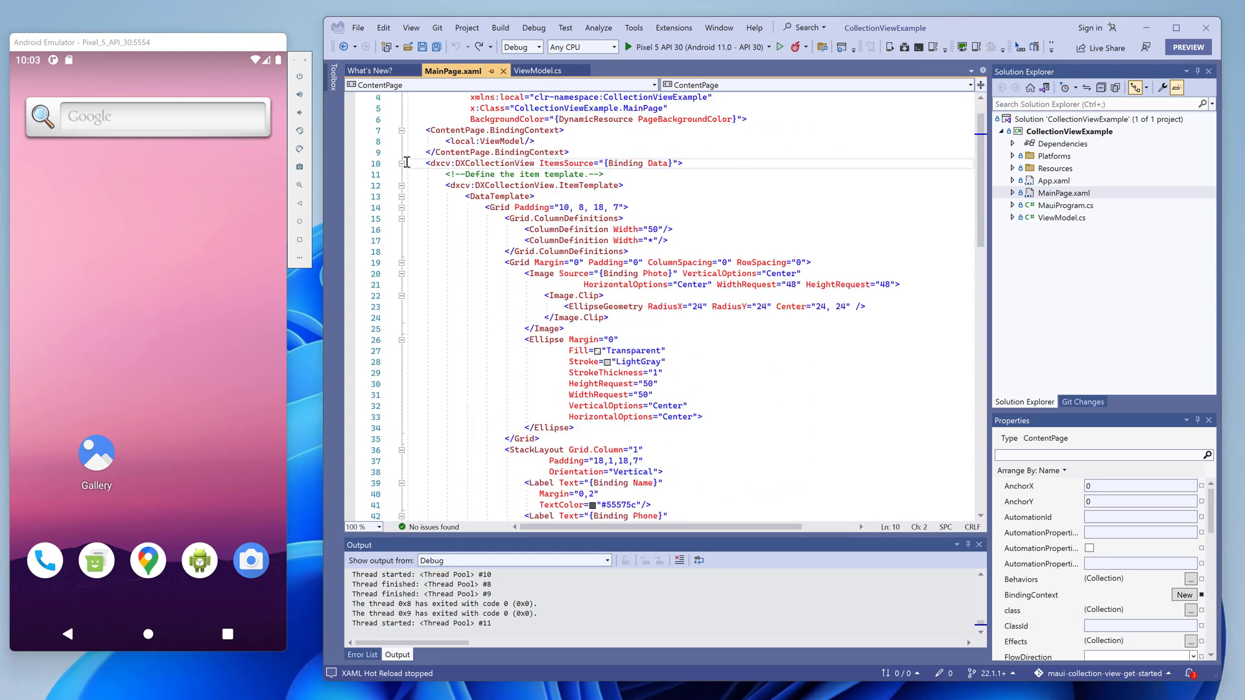
Replace the item template with DisplayMember="Name", DisplayFormat="Contact: {0}" and relaunch the app.
click(401, 163)
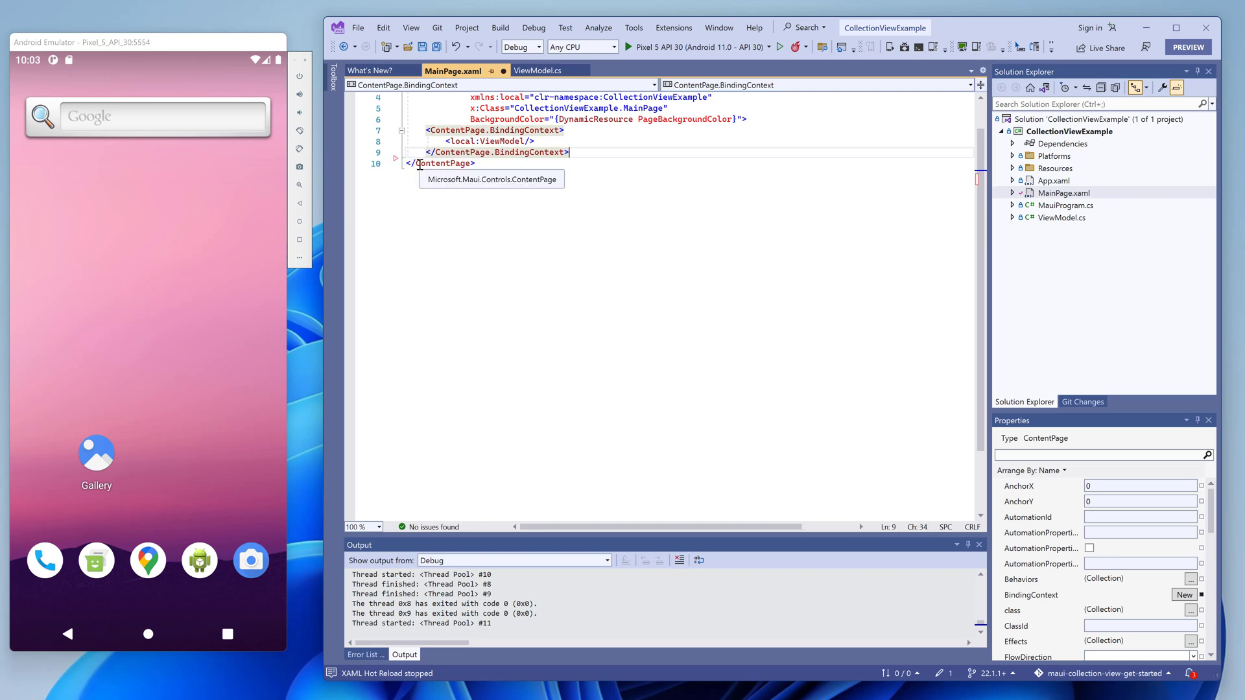
text(<)
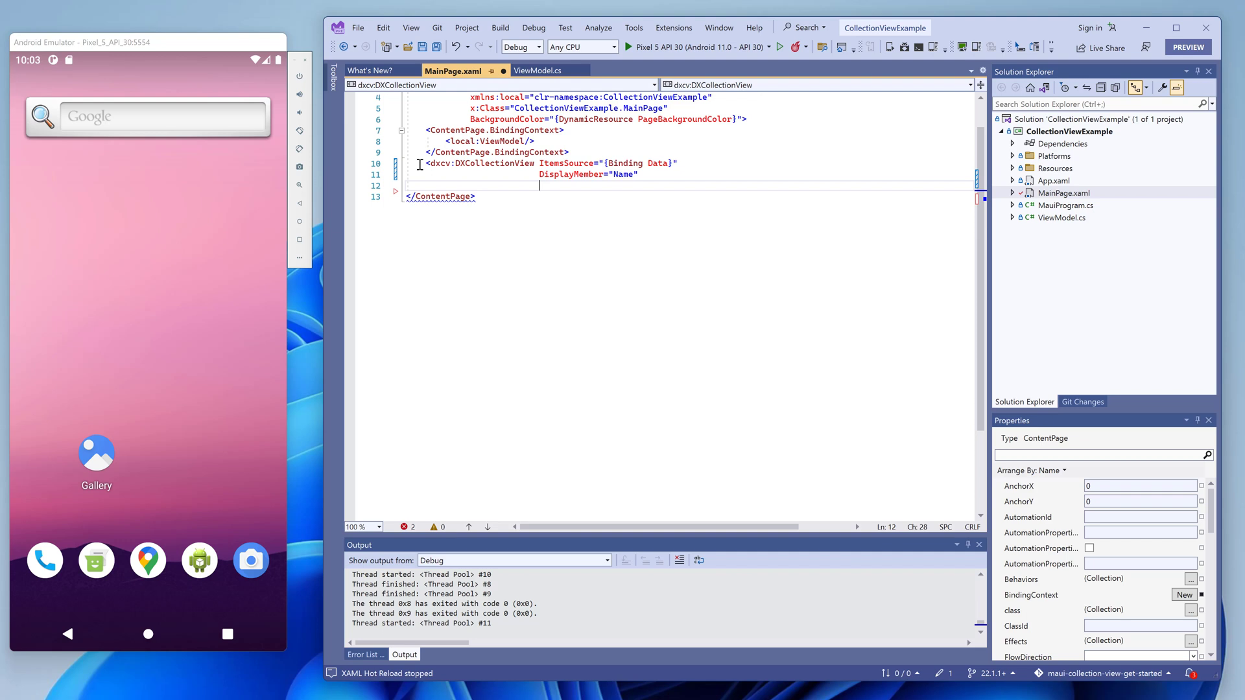
text(DisplayFormat="Contact: {0}")
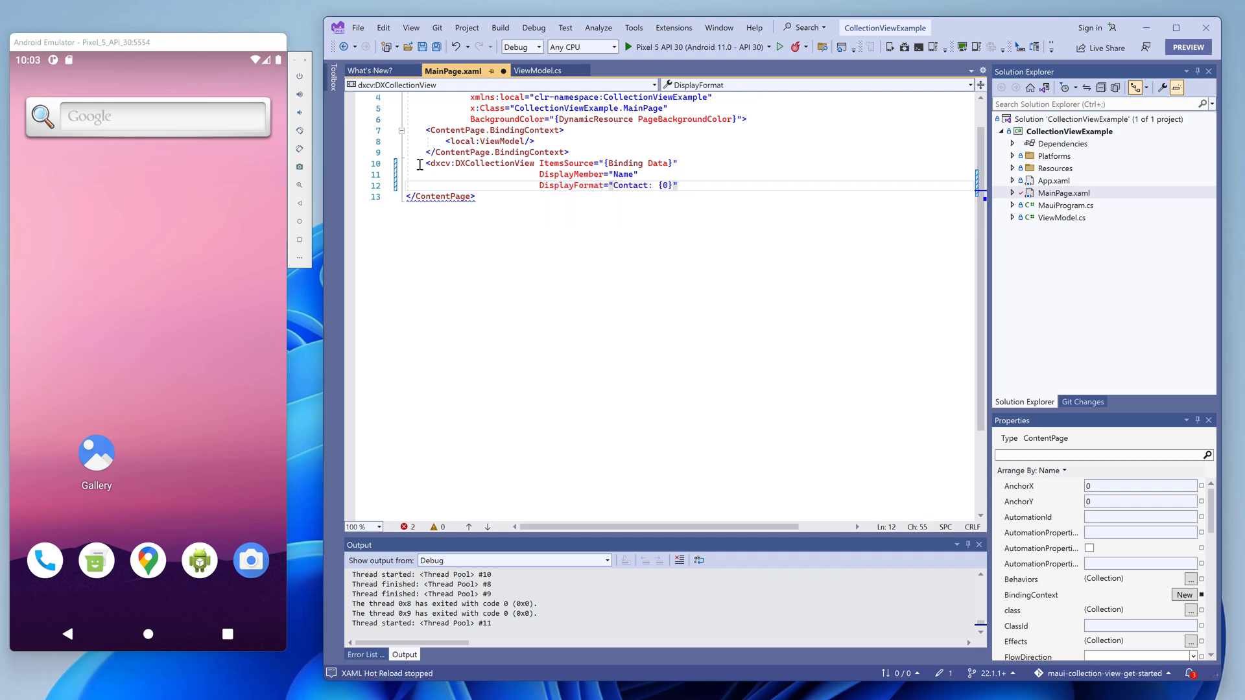
text(/>)
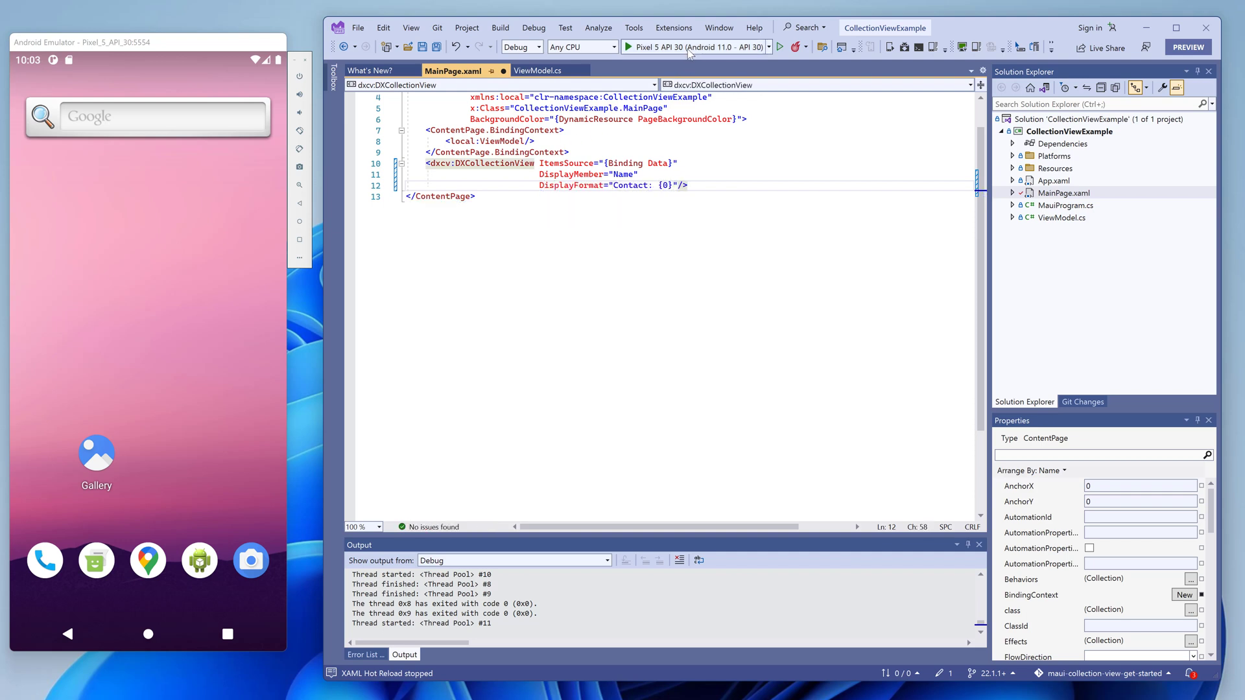
click(625, 47)
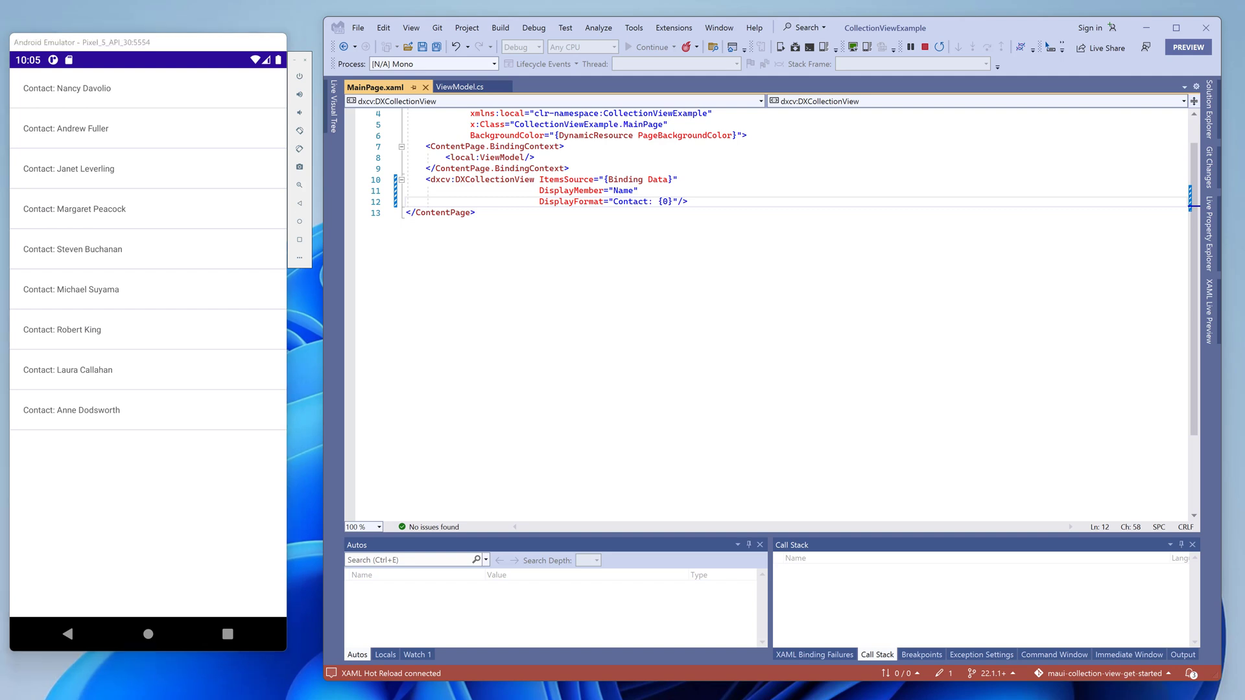
mouse_move(926, 46)
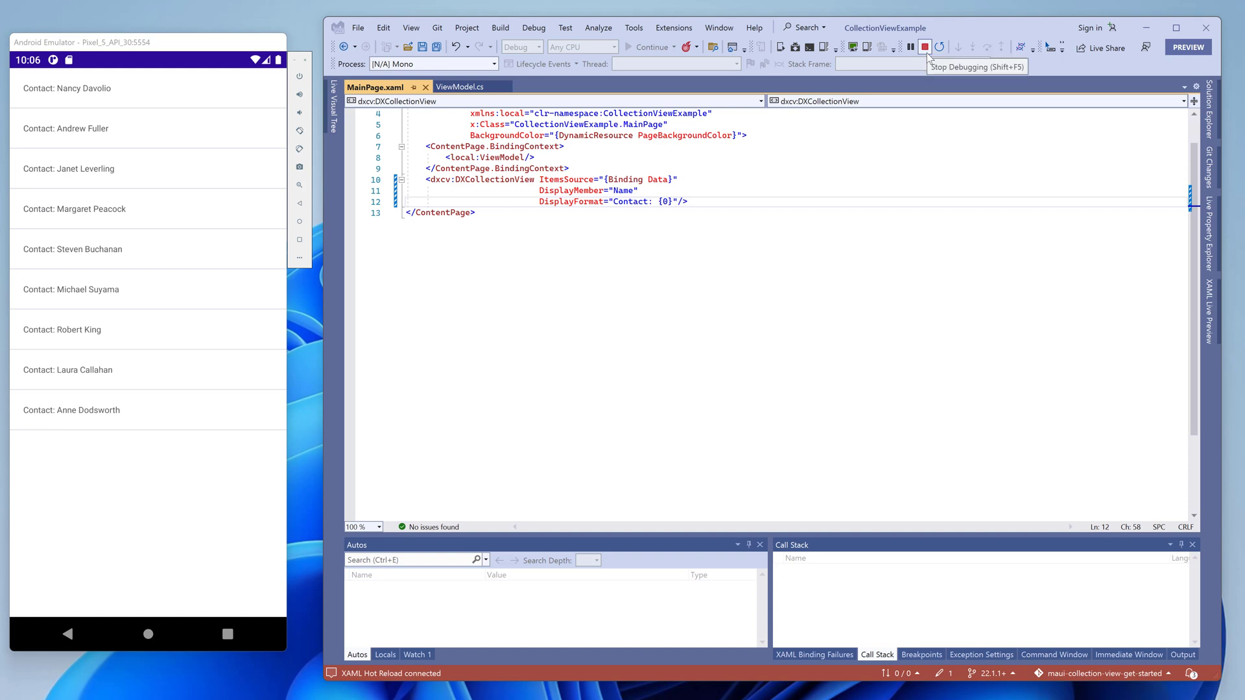
Stop the app and start an ItemTemplate Grid with column definitions and a 48px-wide photo Image.
click(925, 47)
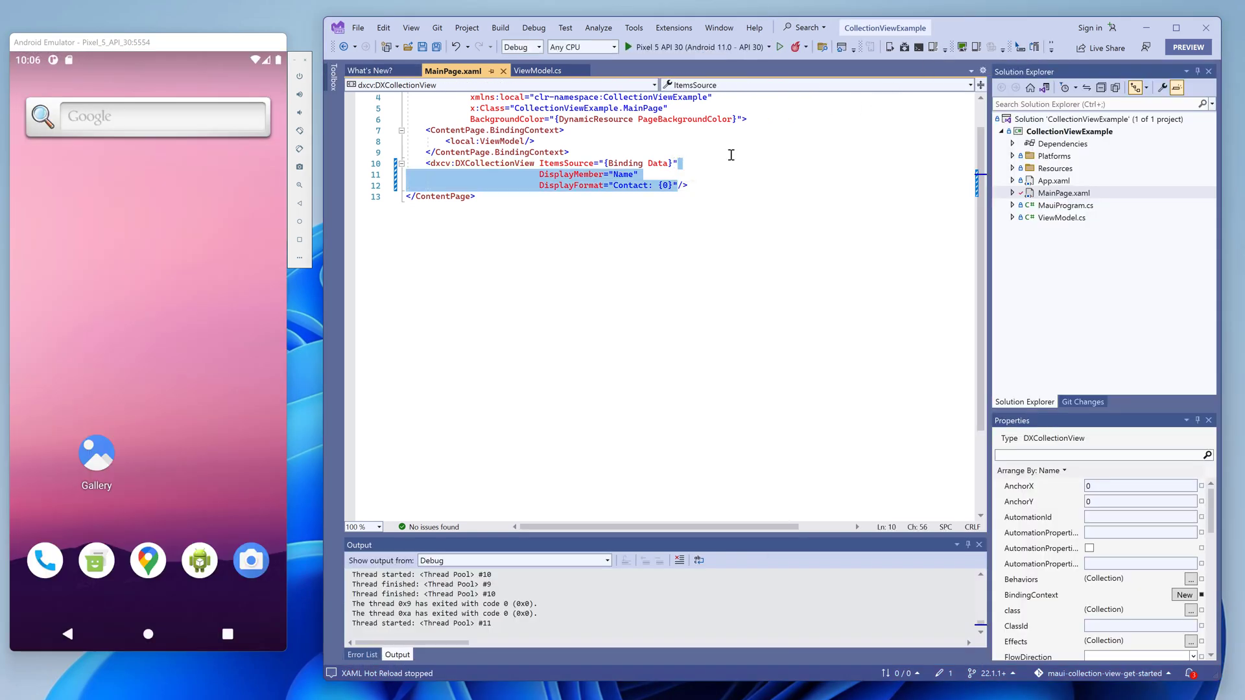
key(Delete)
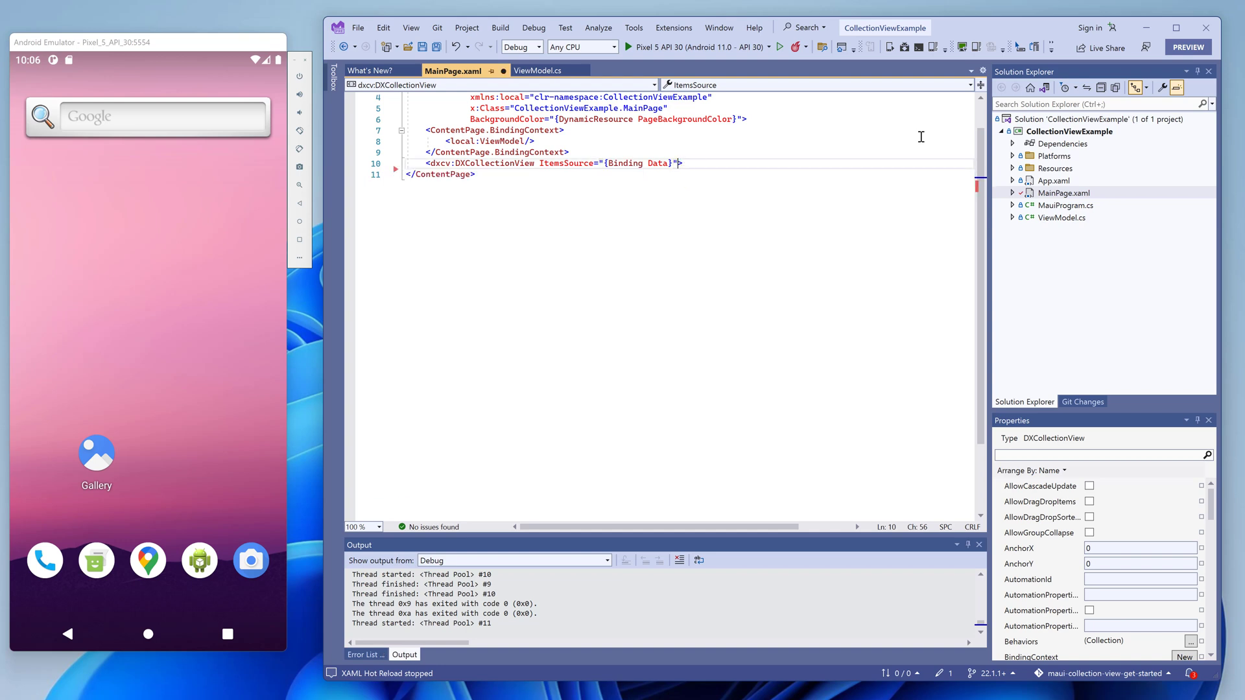
text(<Grid Margin="20, 0)
text(Padding="0, 1)
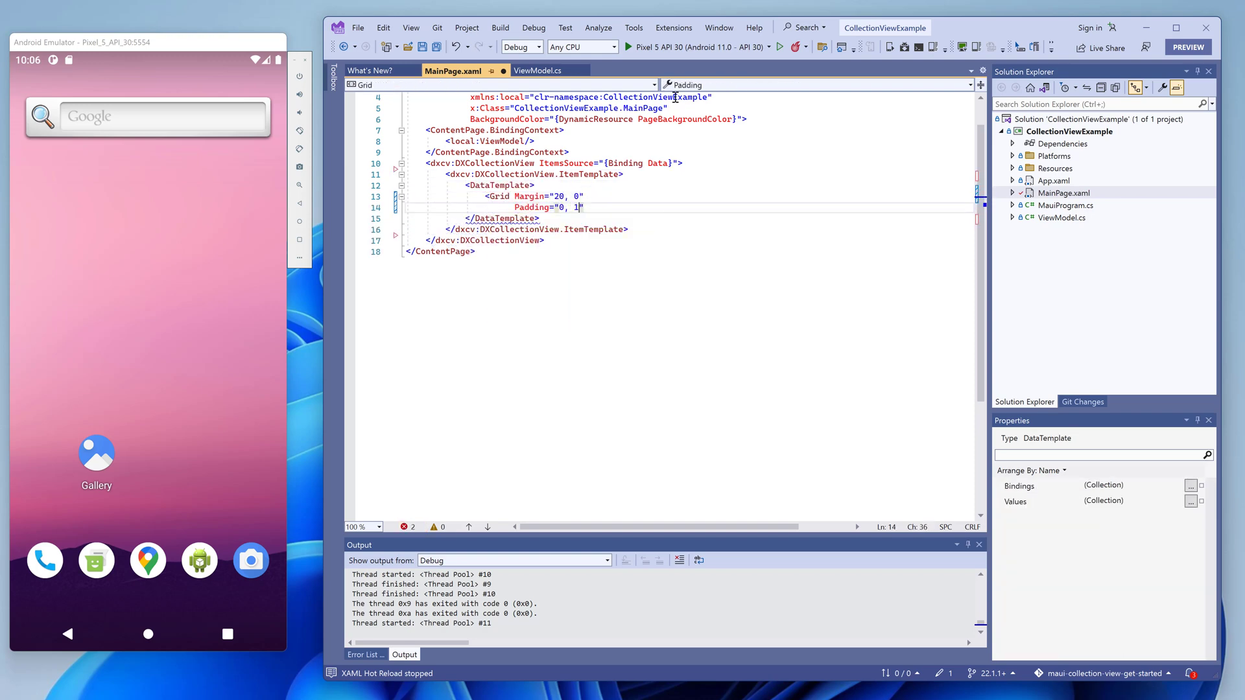
text(<Grid.Columnd)
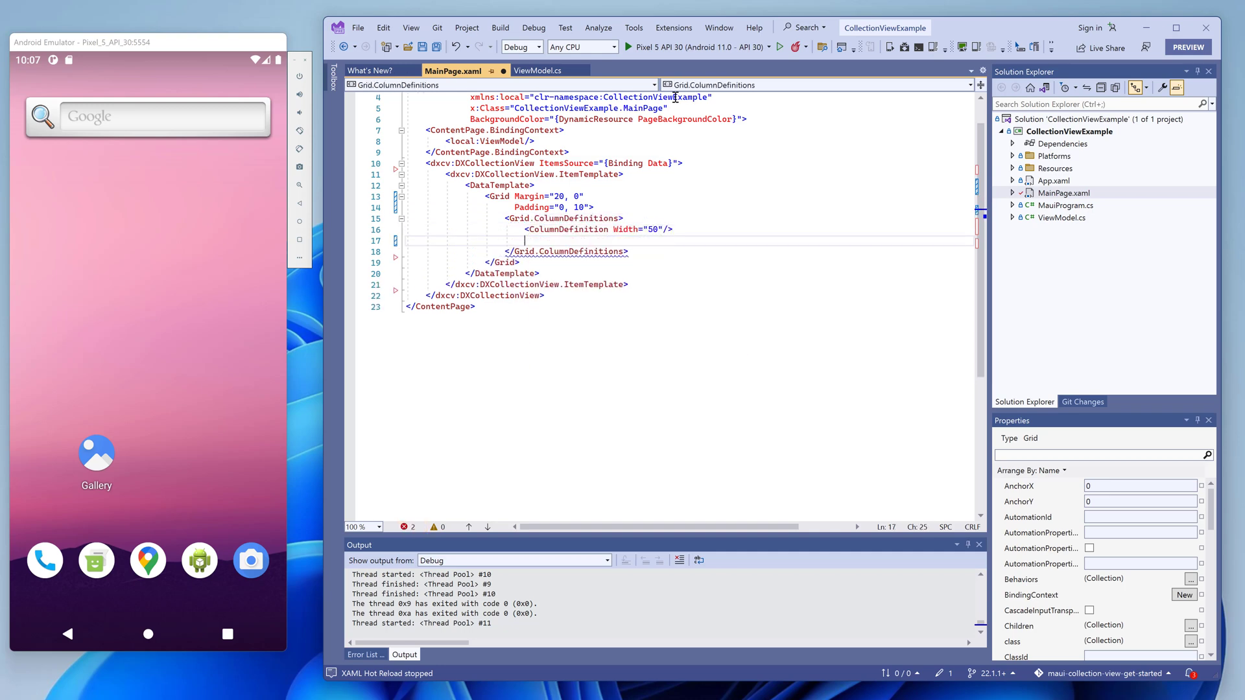
text(<ColumnDefinition Width="*"/>)
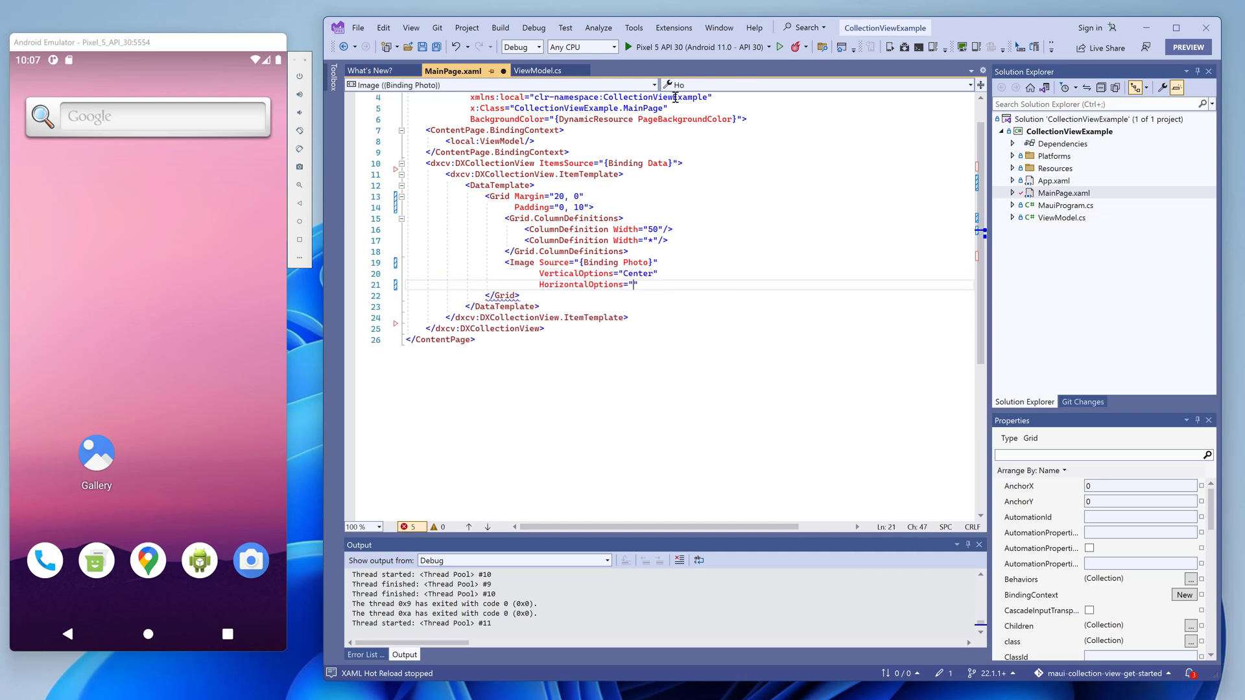
text(WidthRequest="48")
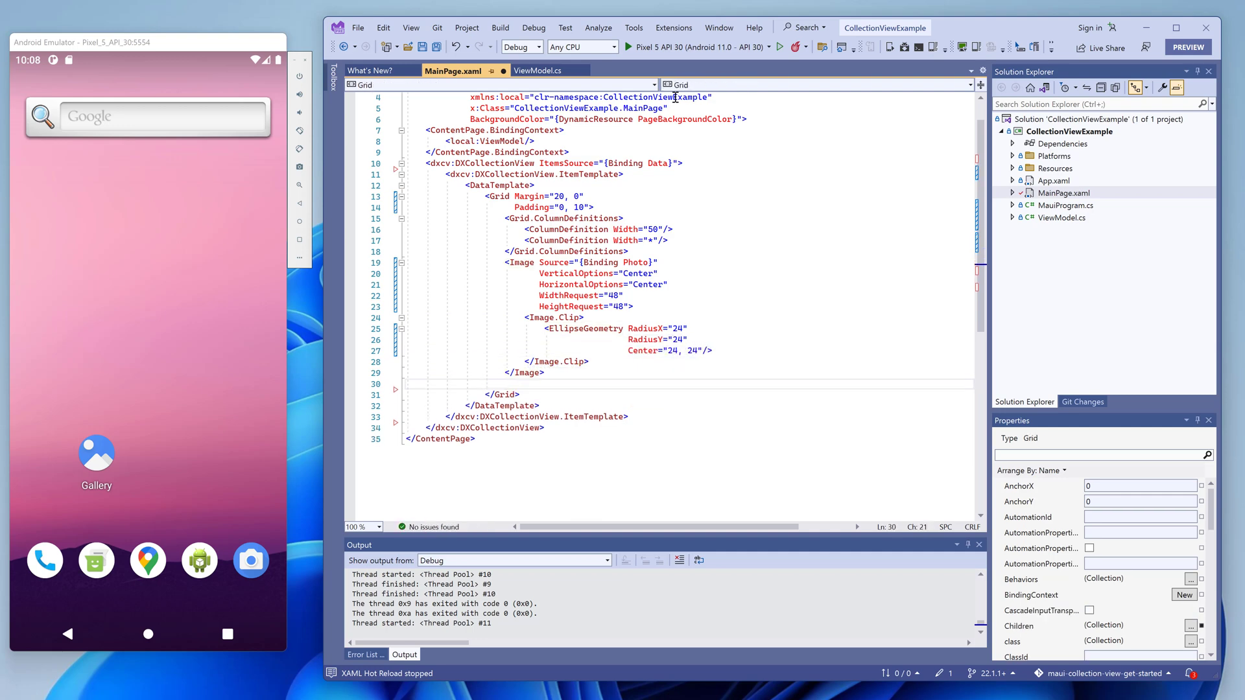
Add a vertical StackLayout of Name and DarkGray Phone labels with padding 20,5, then run the app.
text(<StackLayout Grid.Column="1">)
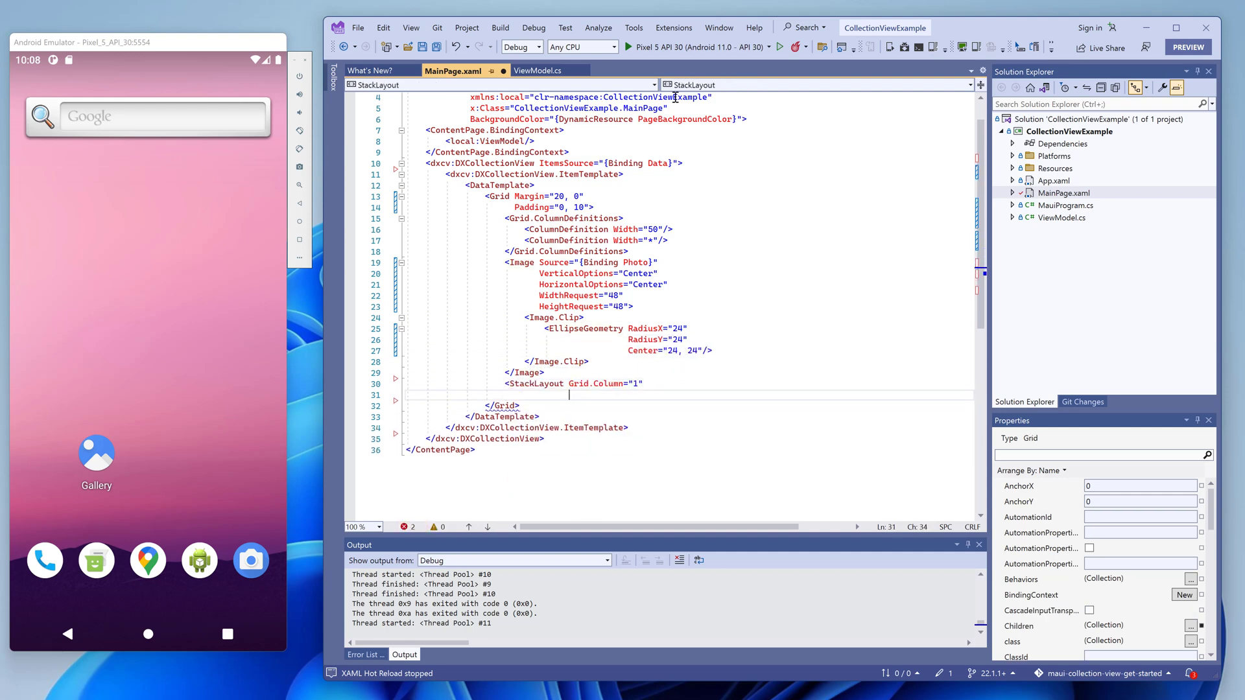
text(Orientation="Vertical")
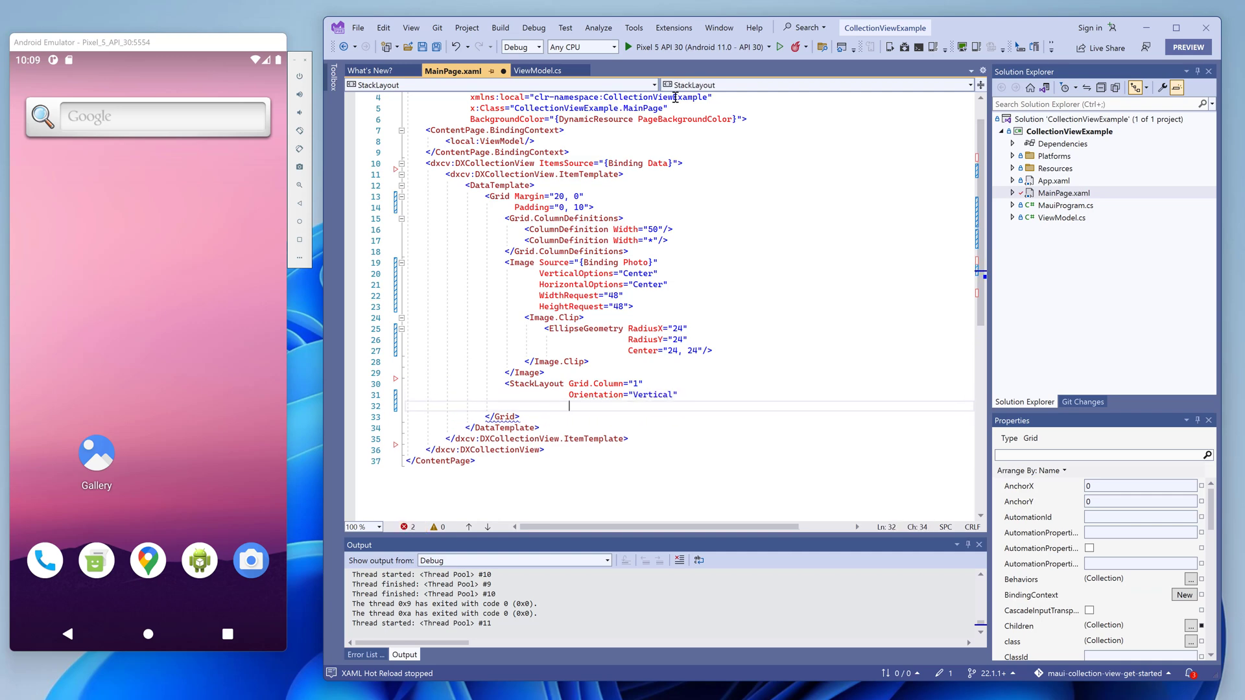
text(Padding="20, 5">)
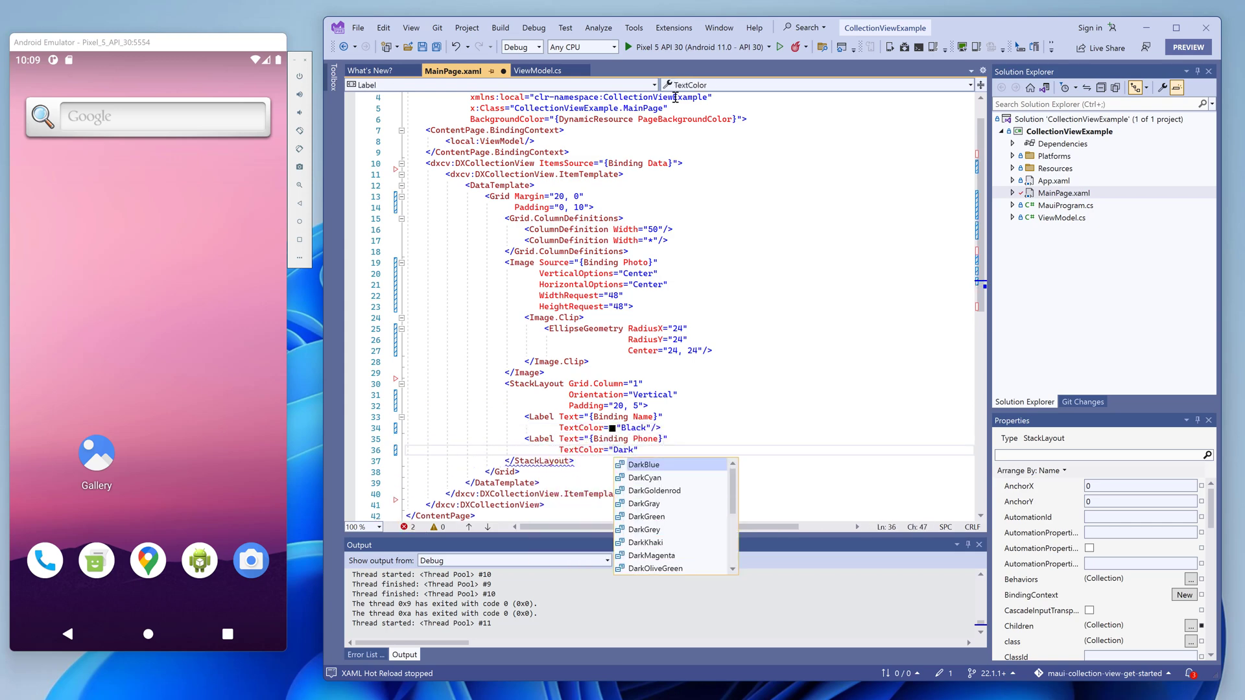
click(643, 503)
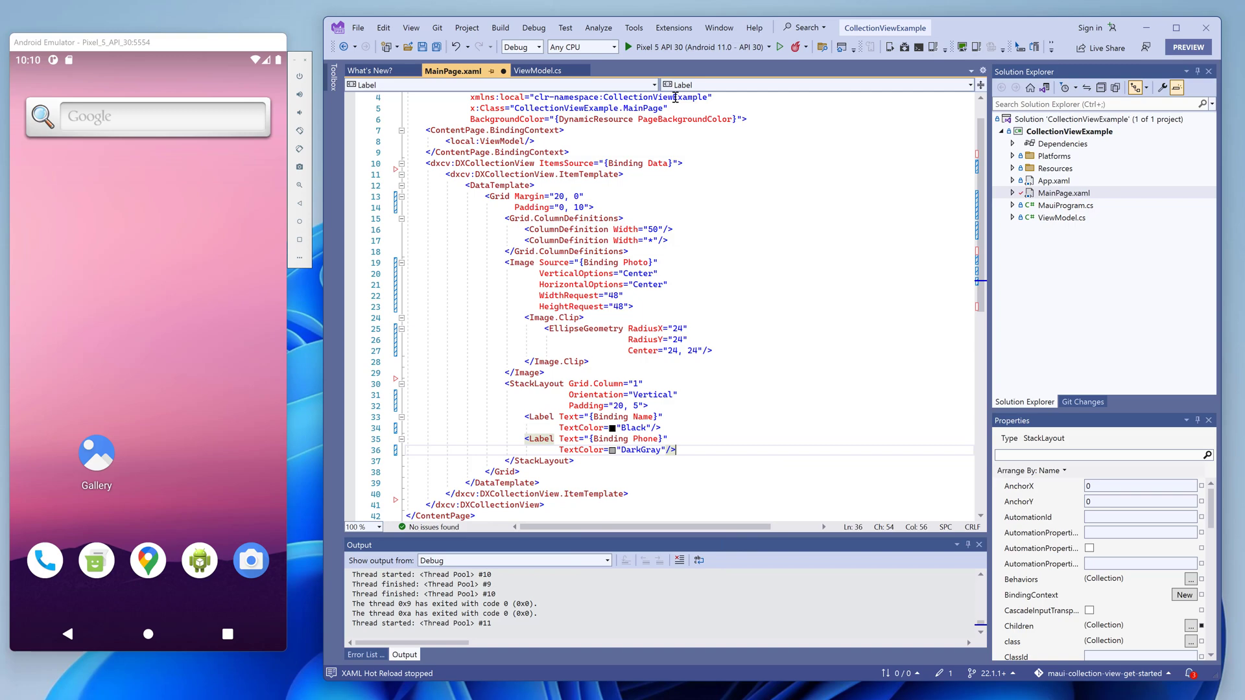
click(620, 47)
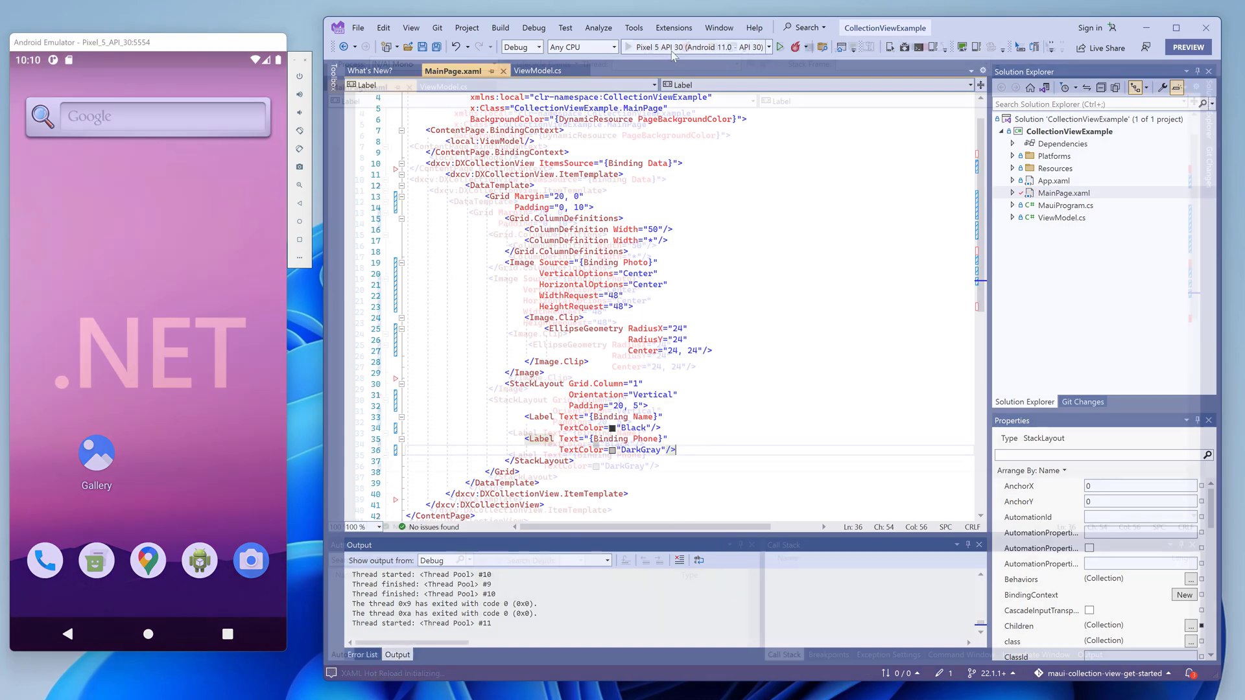
click(627, 47)
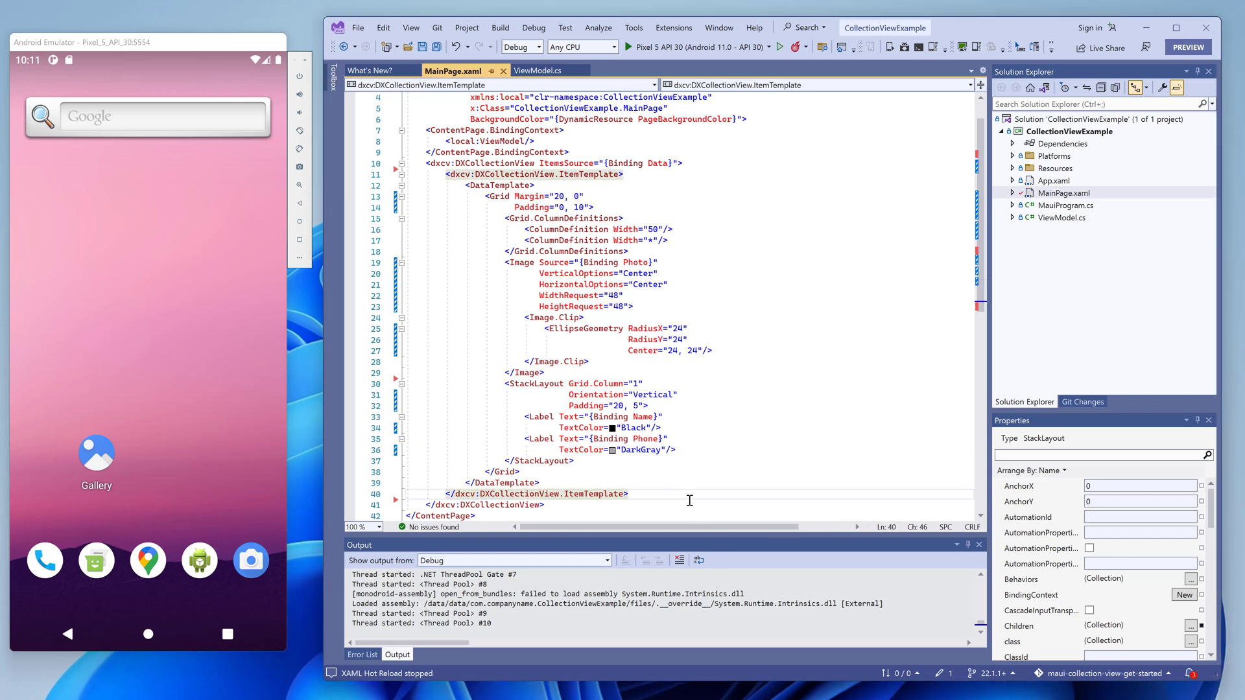
Add a SortDescription on Name, then try Descending order and the Phone field via Hot Reload.
text(.sor)
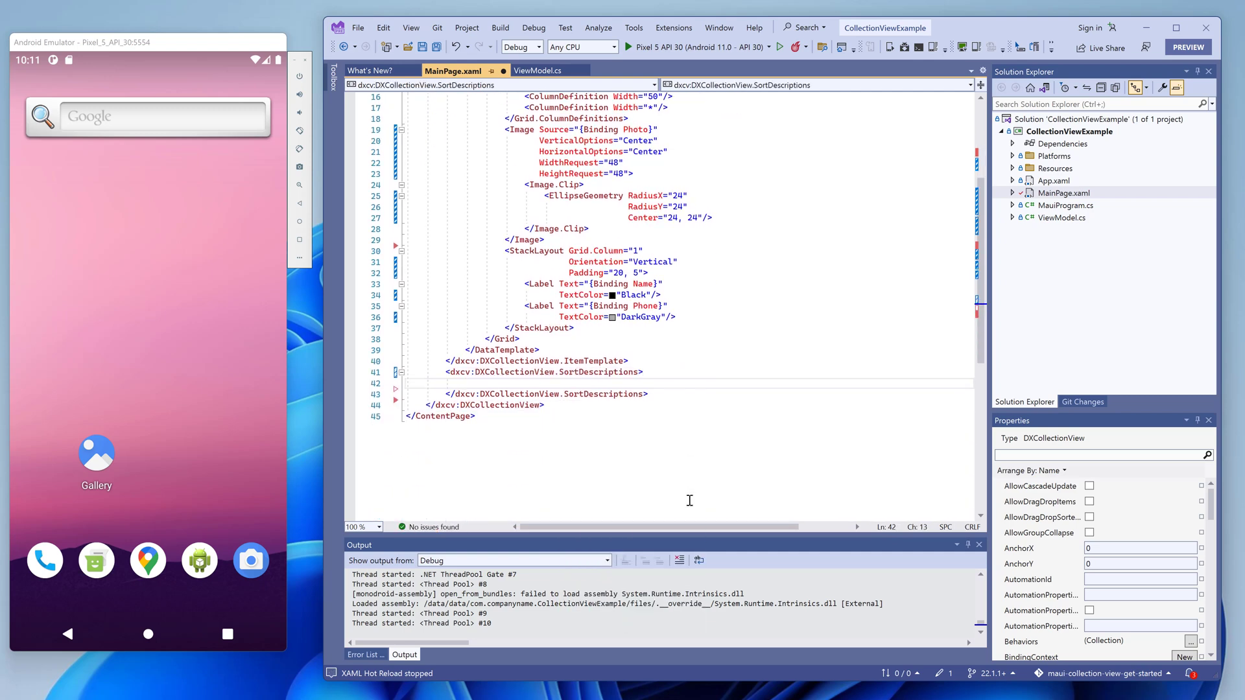
text(<dxcv:SortDescription FieldName="Name" SortOrder="Ascending"/>)
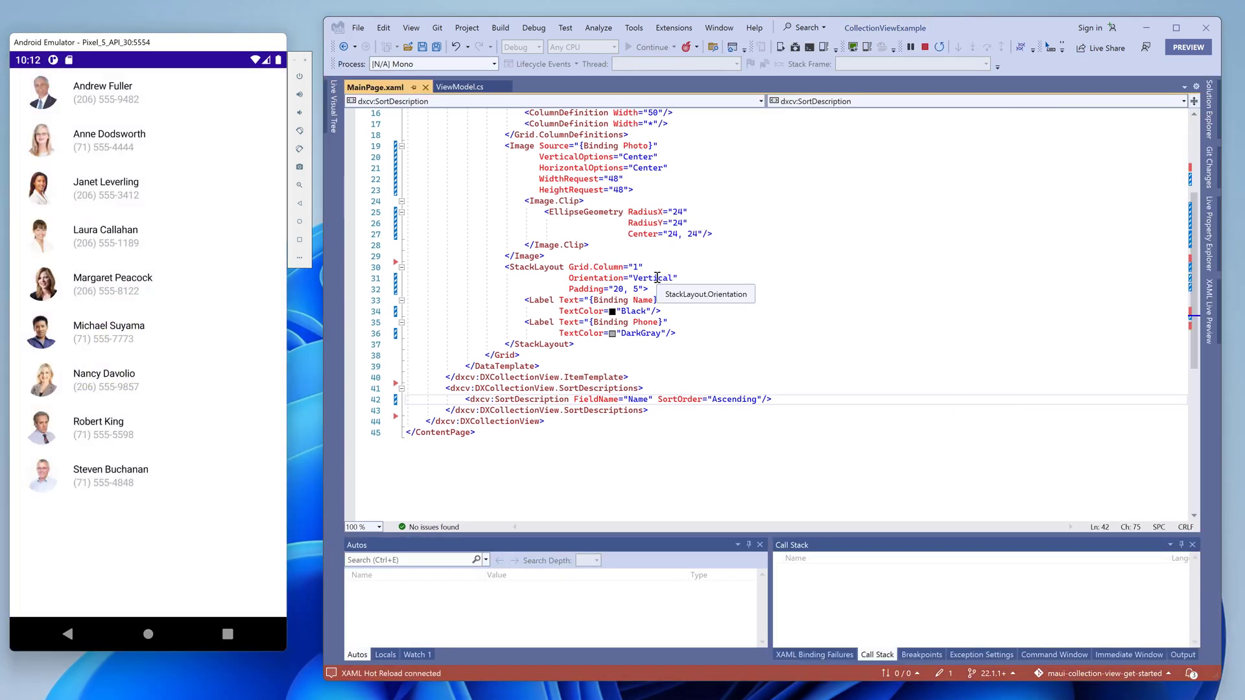
mouse_move(731, 391)
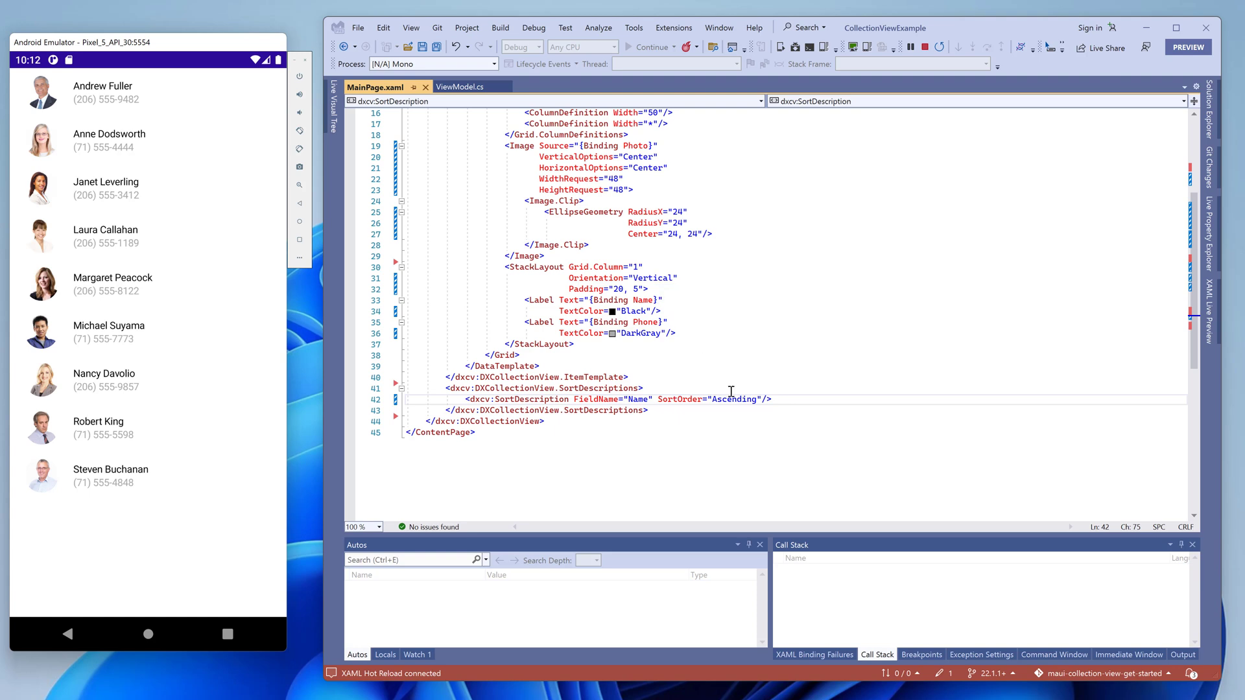
text(Descending)
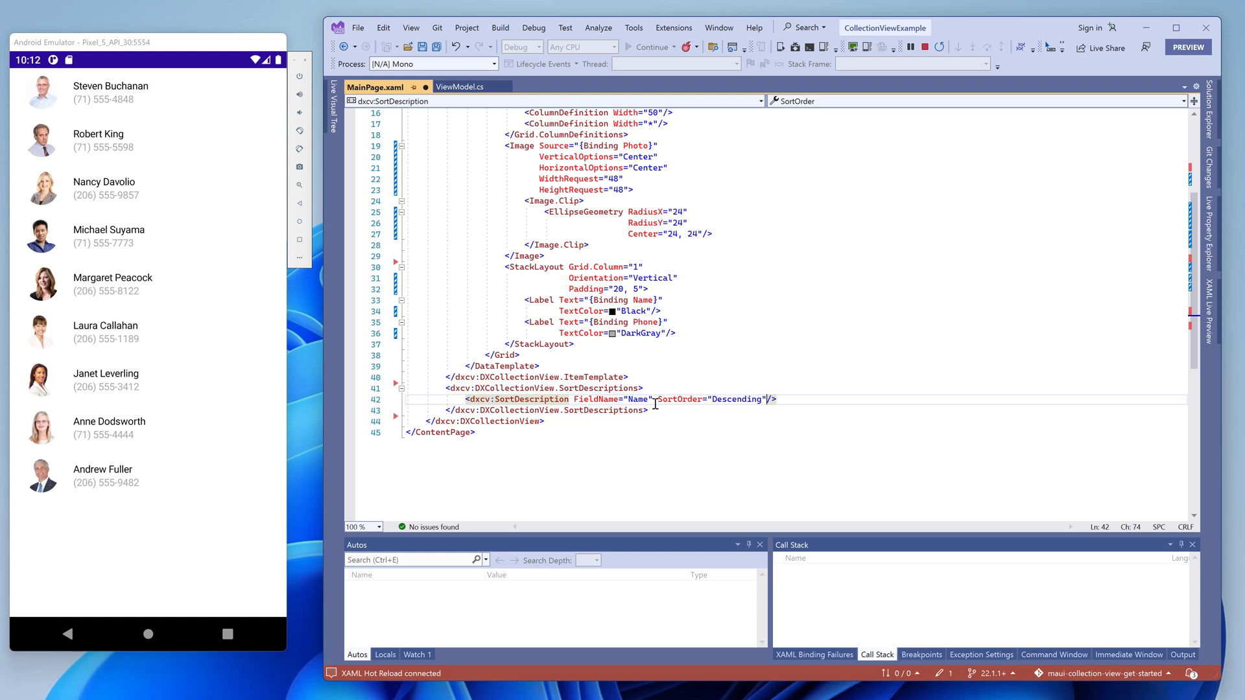
text(Phone)
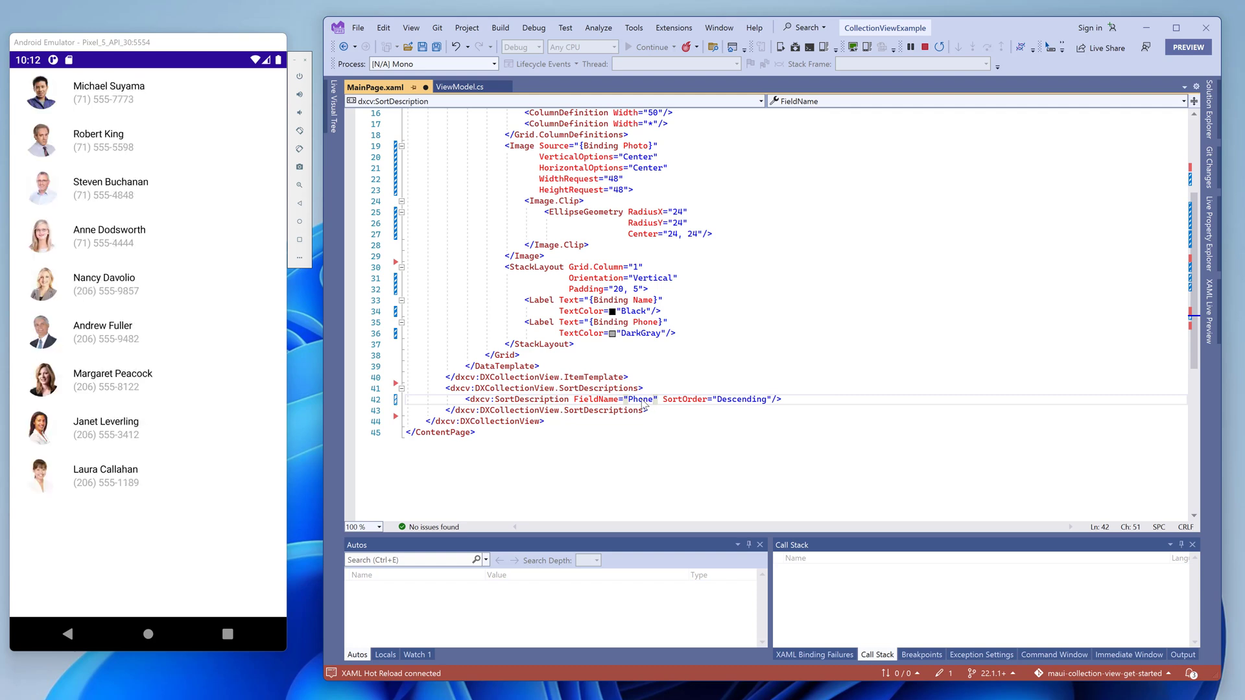
Revert the sort description to FieldName="Name" with Ascending order.
double_click(640, 399)
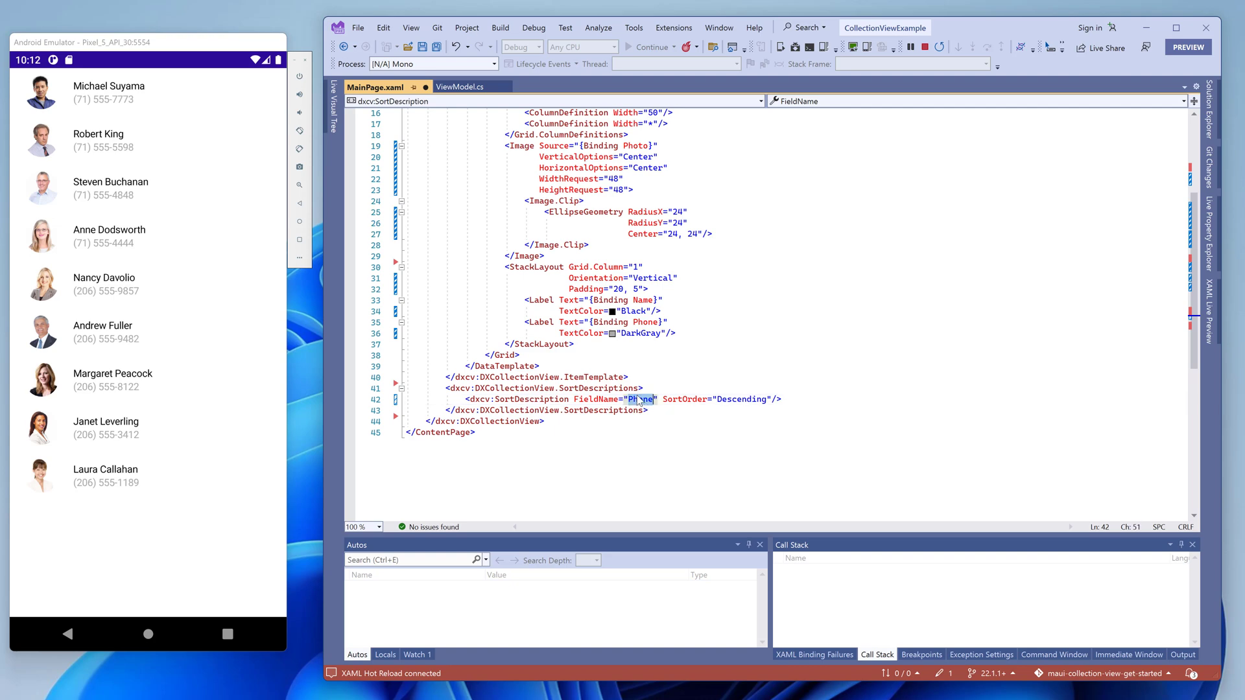
text(Name)
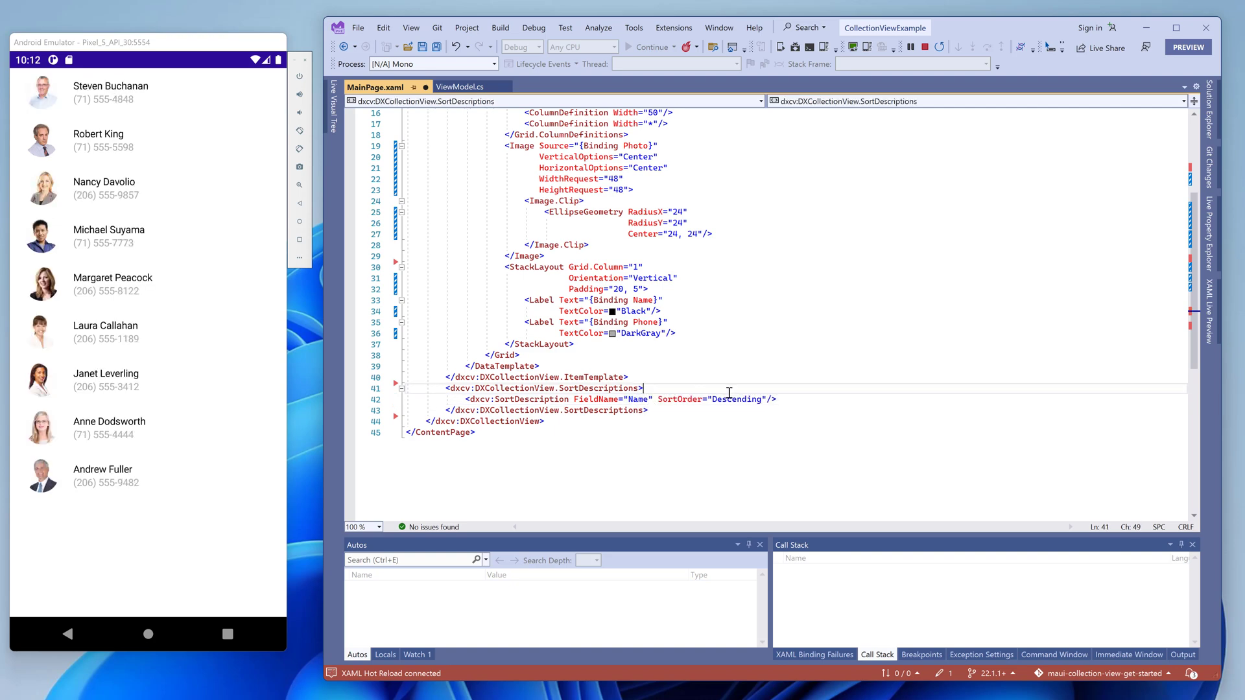
text(Ascending)
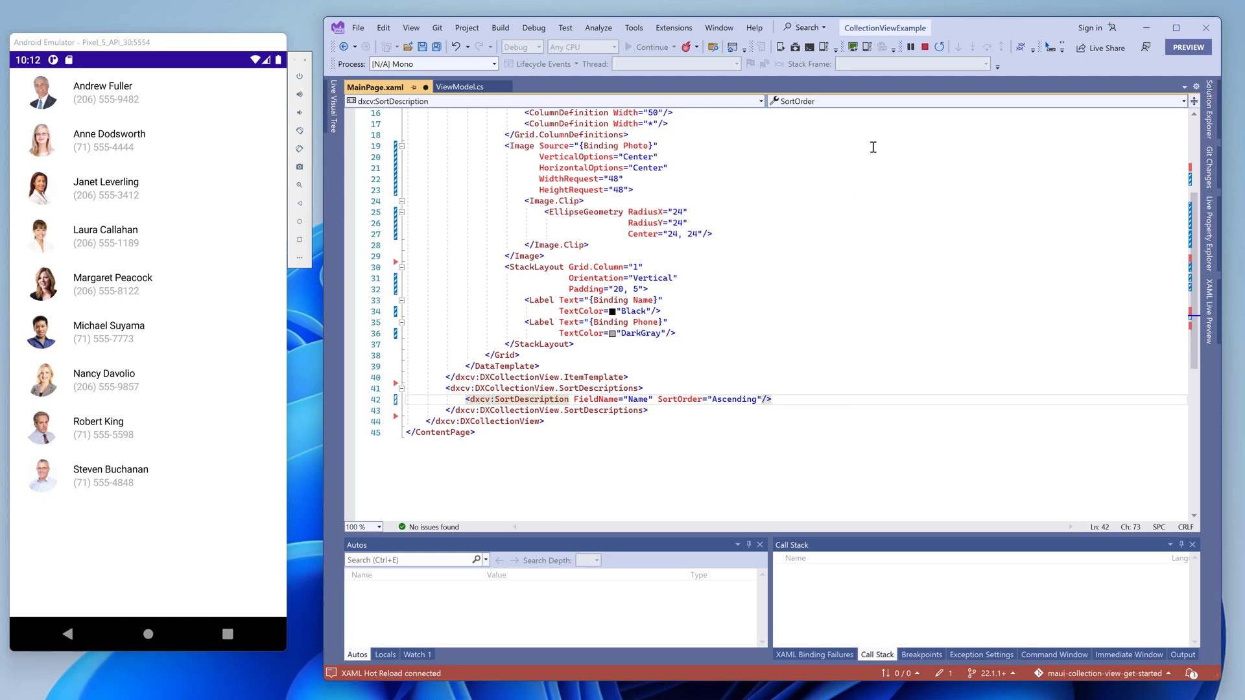
Stop the app and add a GroupDescription with FieldName="Name" and GroupInterval="Alphabetical".
click(923, 47)
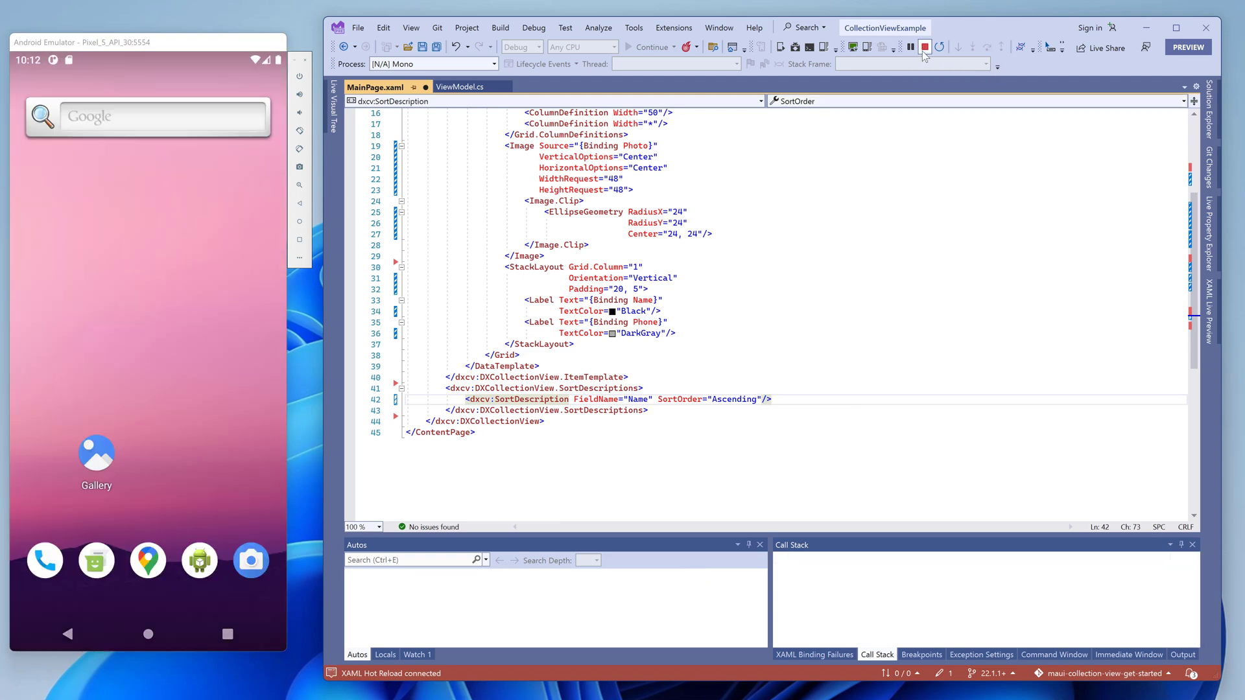
click(925, 47)
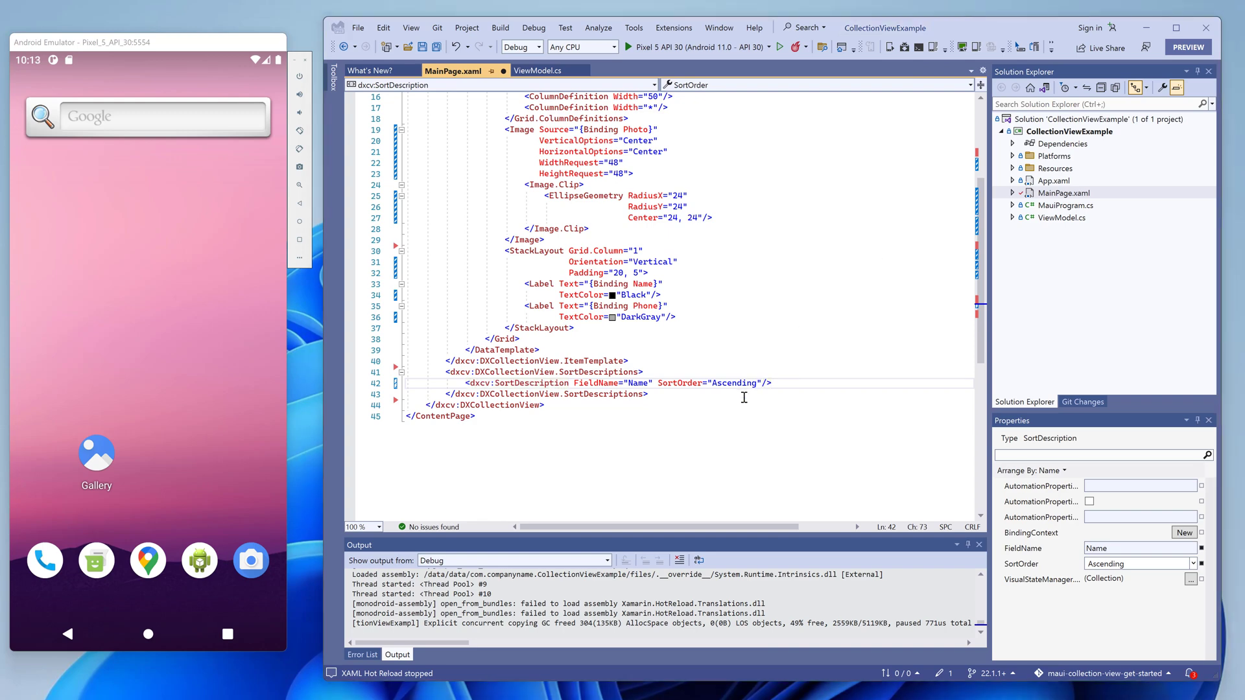
text(<)
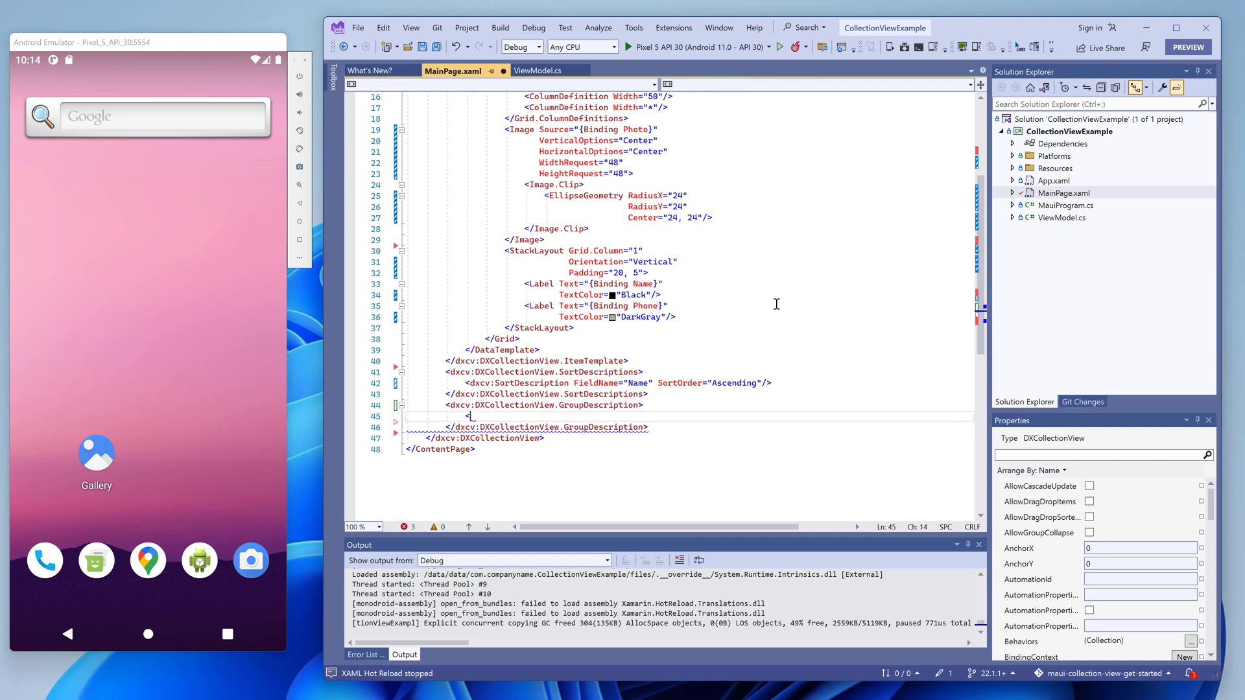
text(<dxcv:GroupDescription FieldName="Name" GroupInterval="Alphabetical)
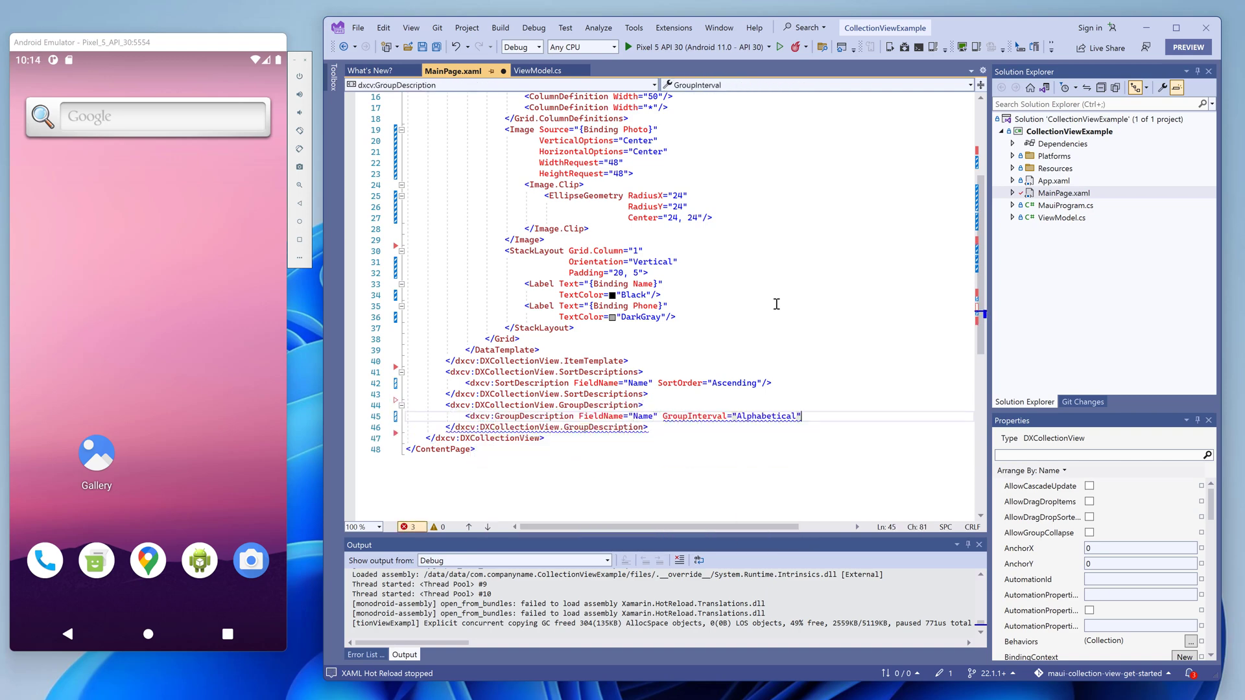
text(/>)
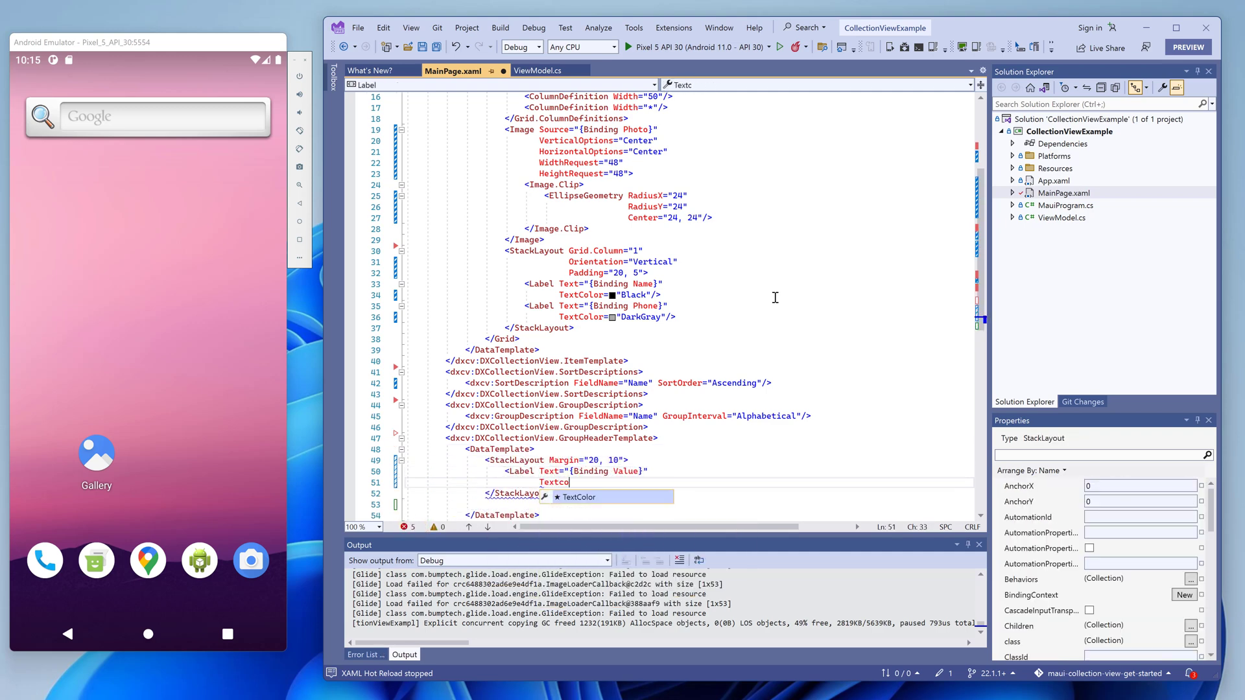
Write a GroupHeaderTemplate with a gray Value-bound Label above a 1px gray BoxView divider.
text(TextColor="Gray")
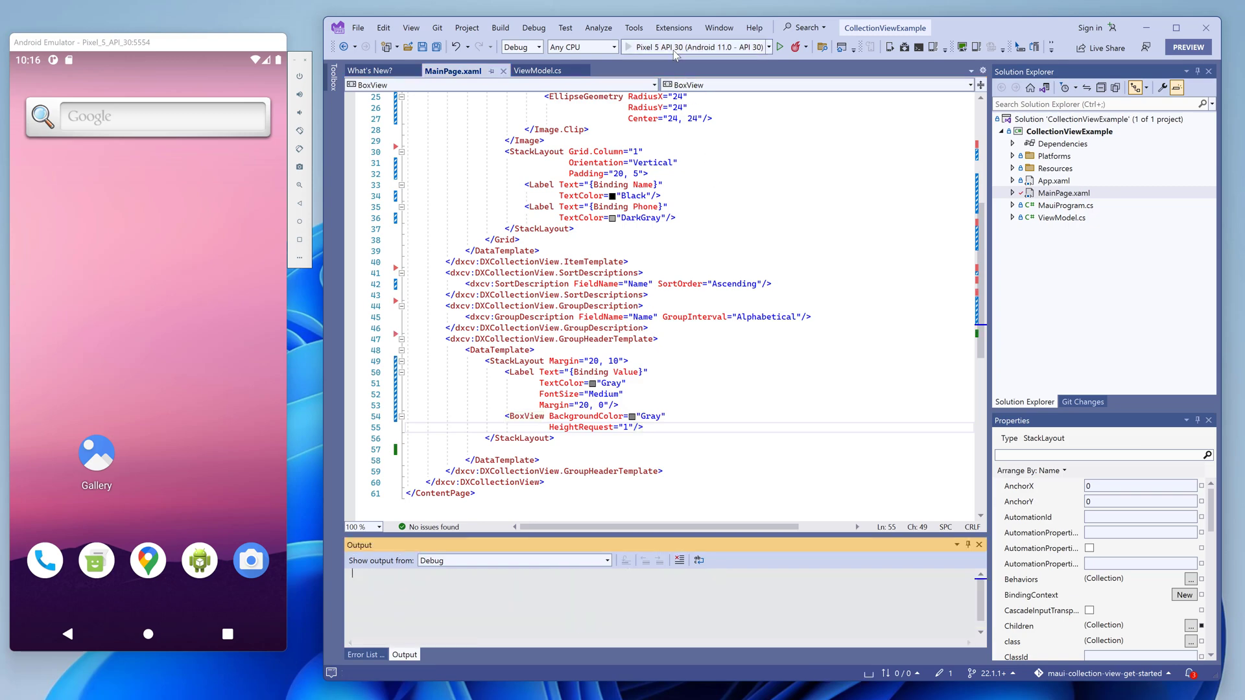
Run the app and scroll the contacts grouped under gray letter headers with divider lines.
click(781, 47)
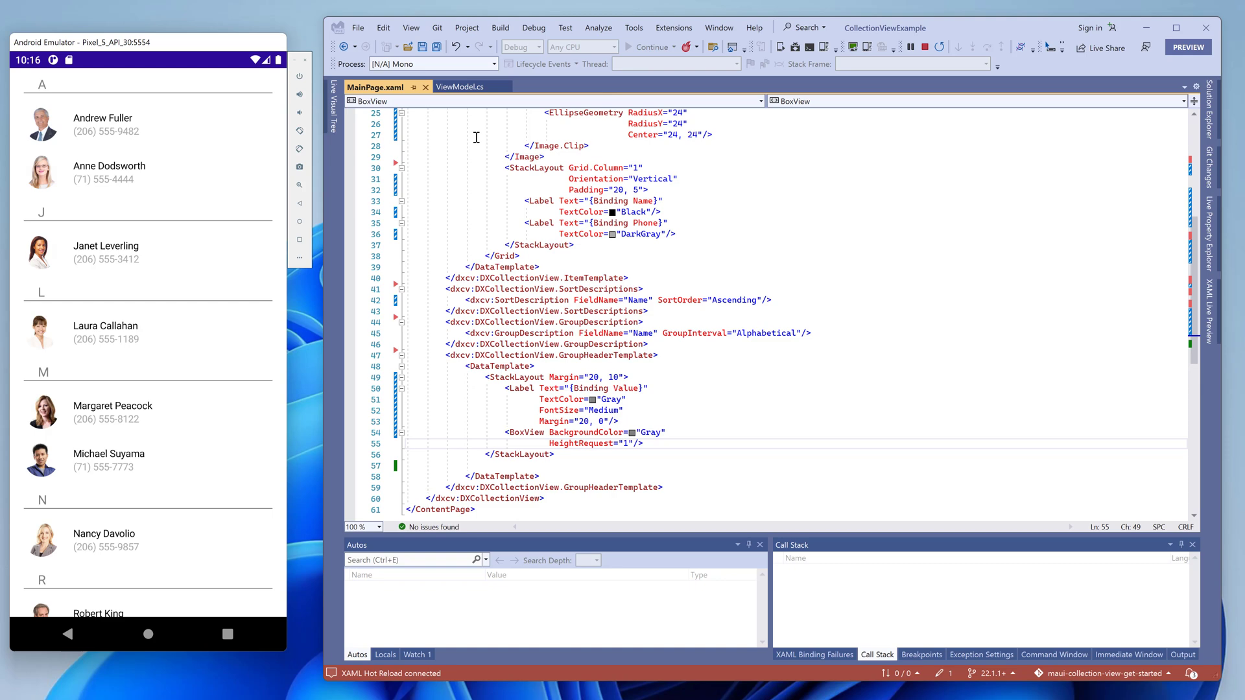
scroll(down, 3)
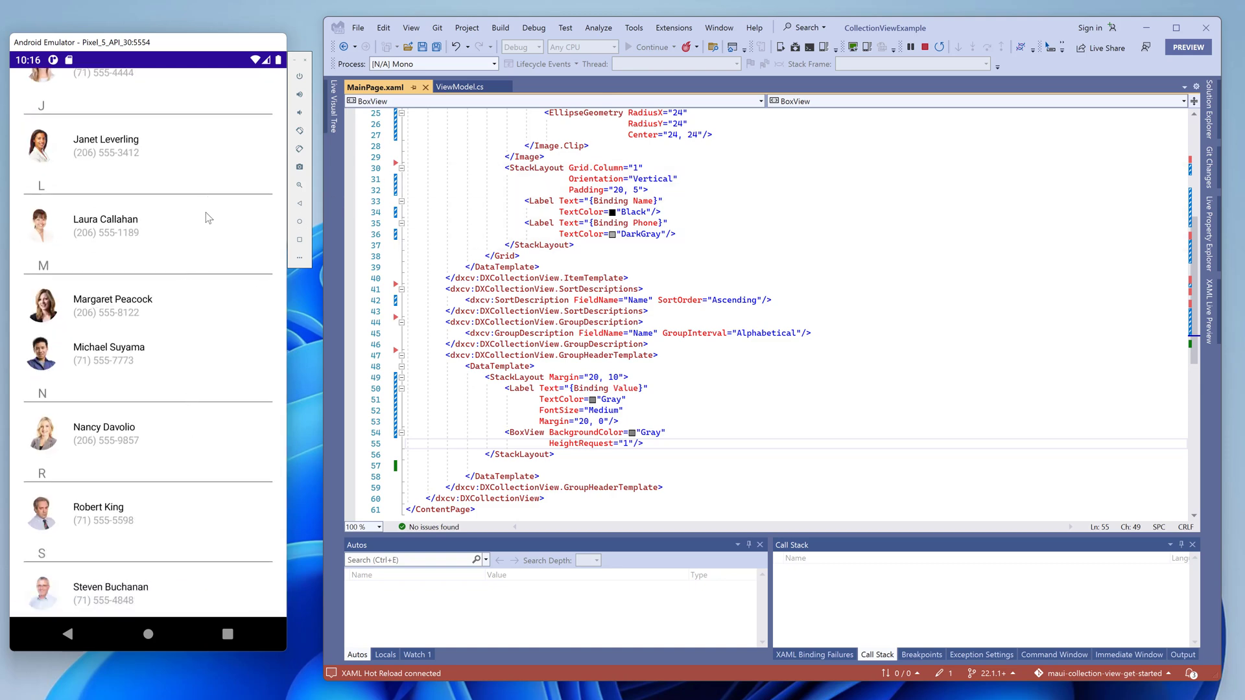
scroll(down, 3)
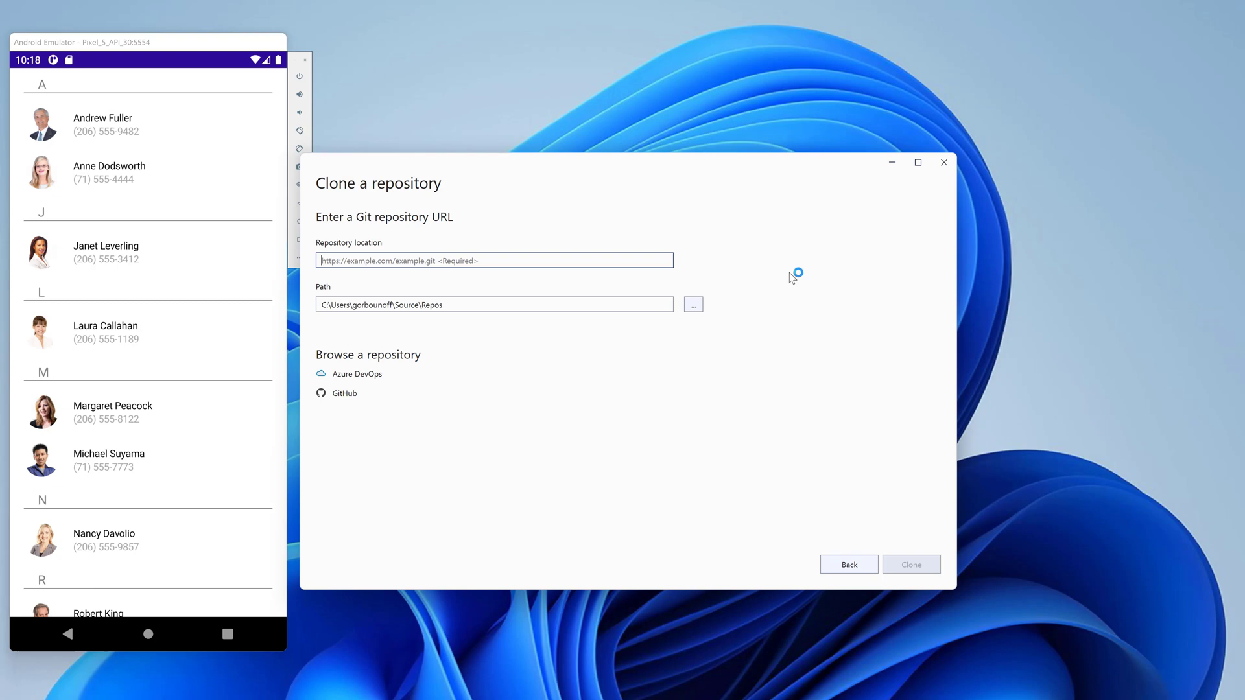
text(https://github.com/DevExpress-Examples/maui-demo-app.git)
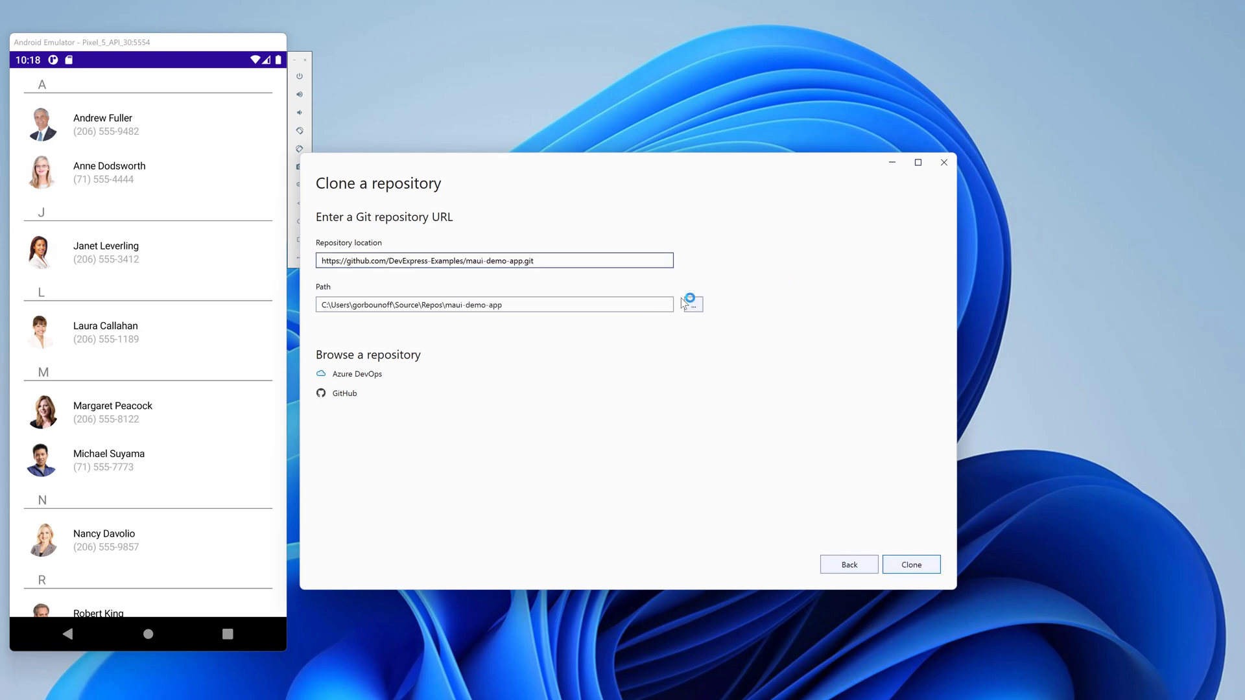
click(911, 564)
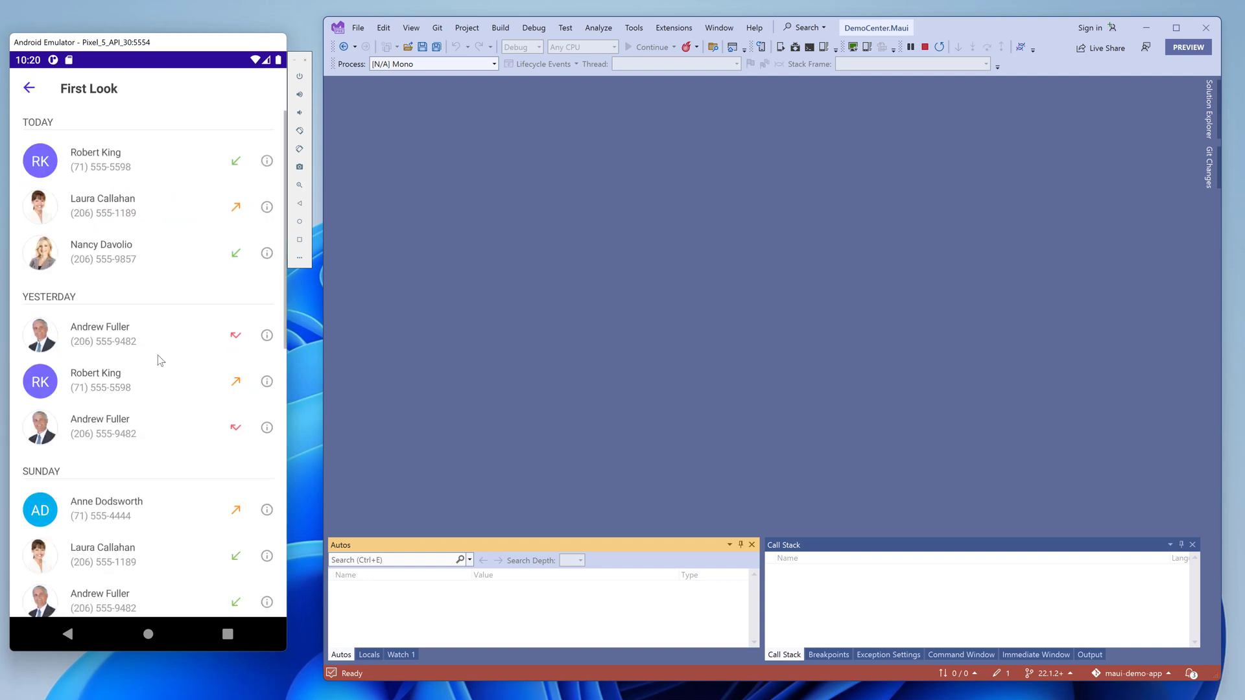
View Nancy Davolio's call history from the First Look list, then go back to the demo home screen.
scroll(down, 3)
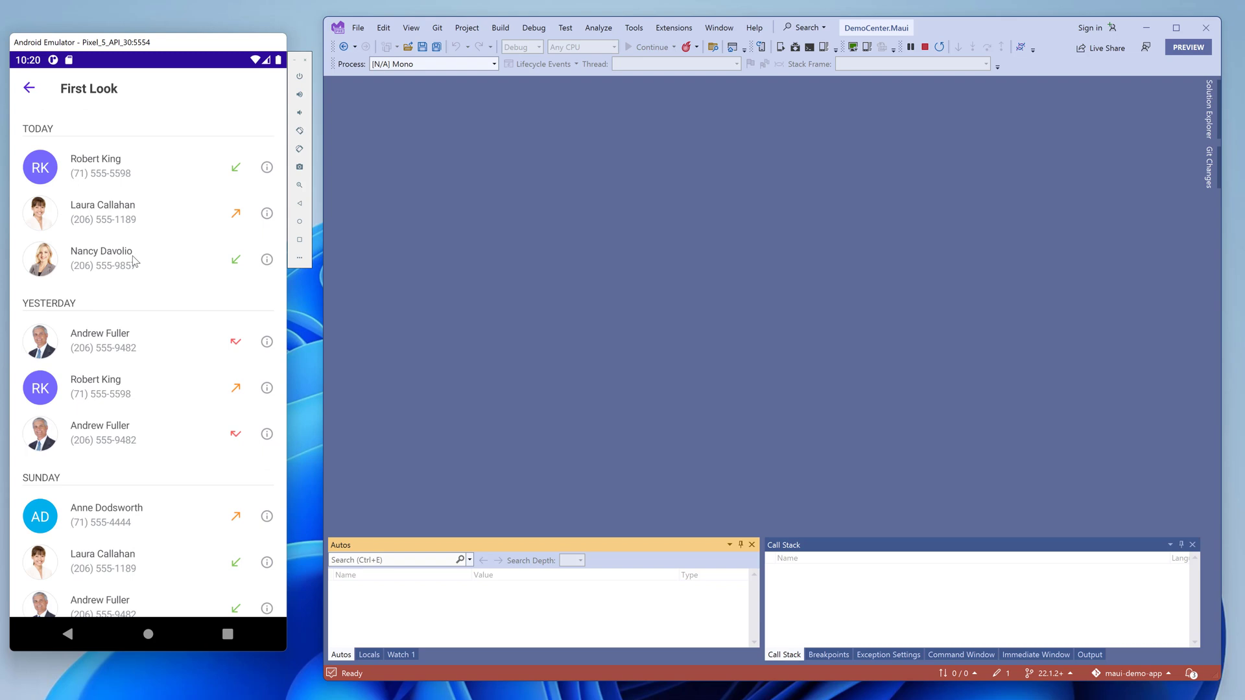
click(100, 258)
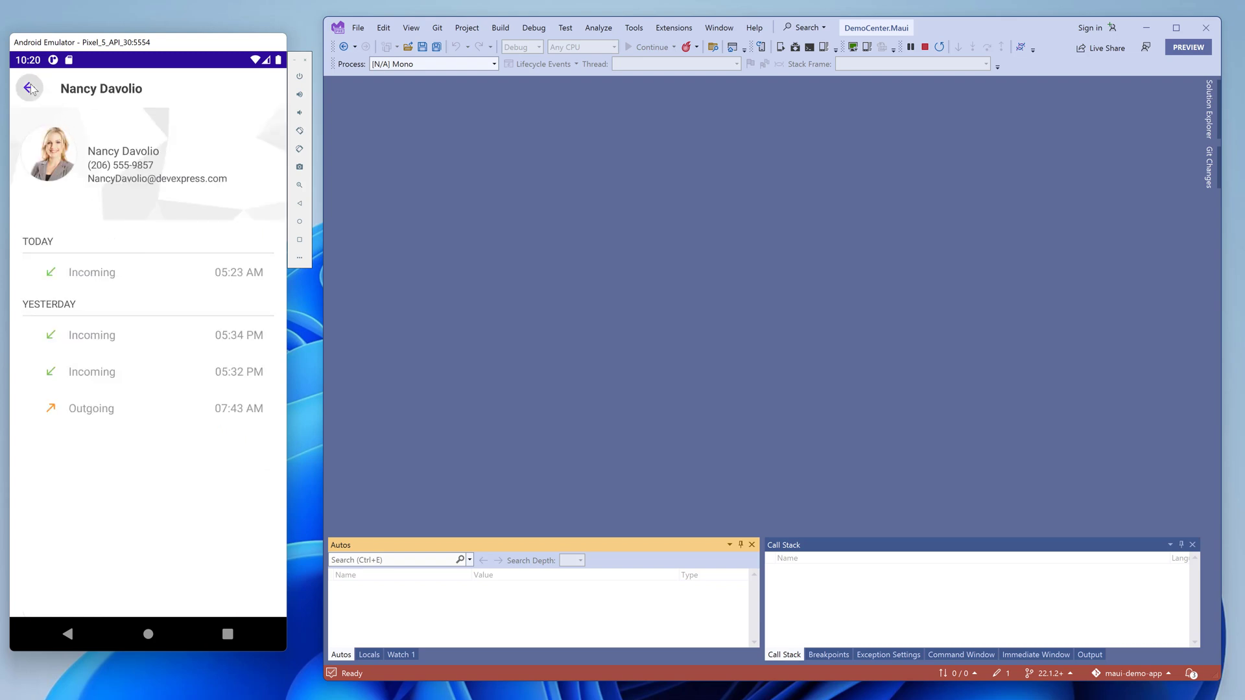
click(28, 89)
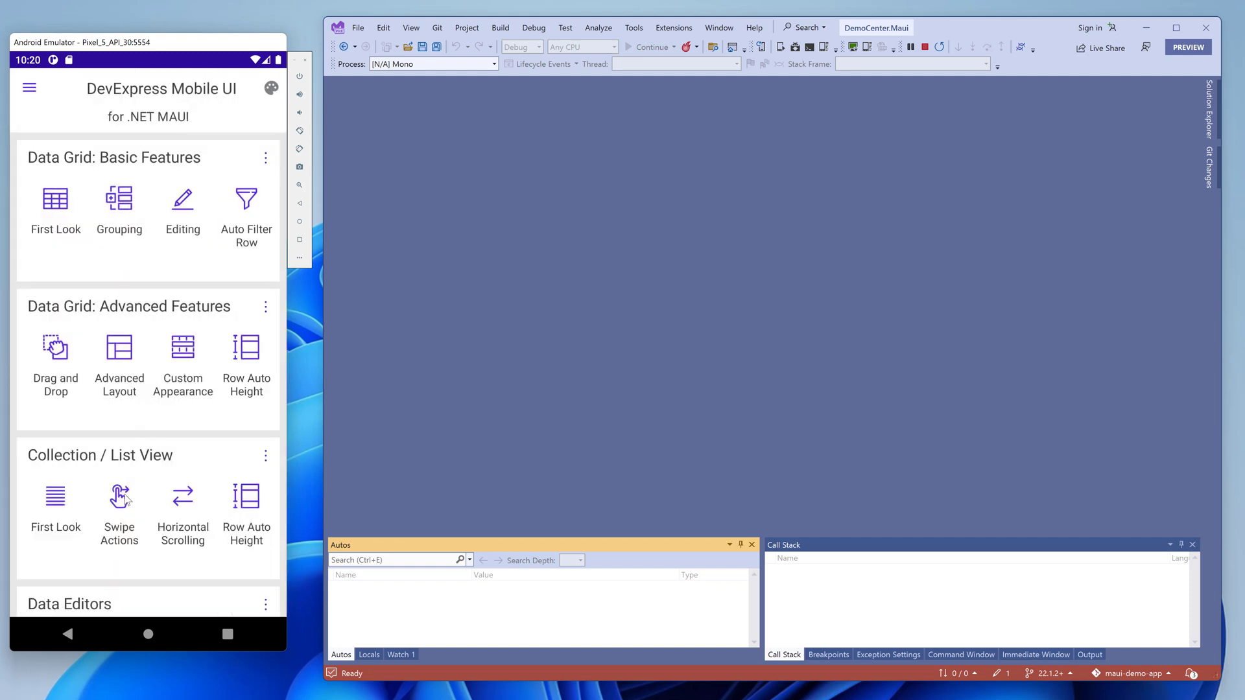
In the Swipe Actions demo, mark the action plan task as Done and return to the home screen.
click(119, 496)
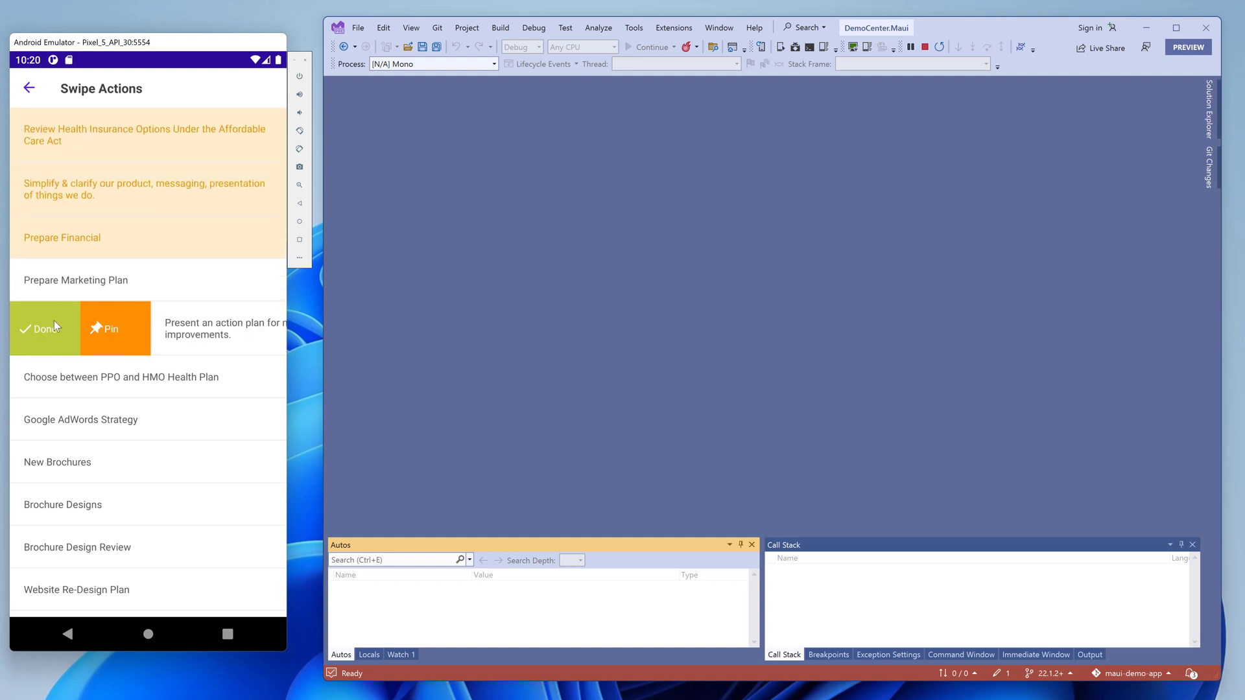
click(38, 328)
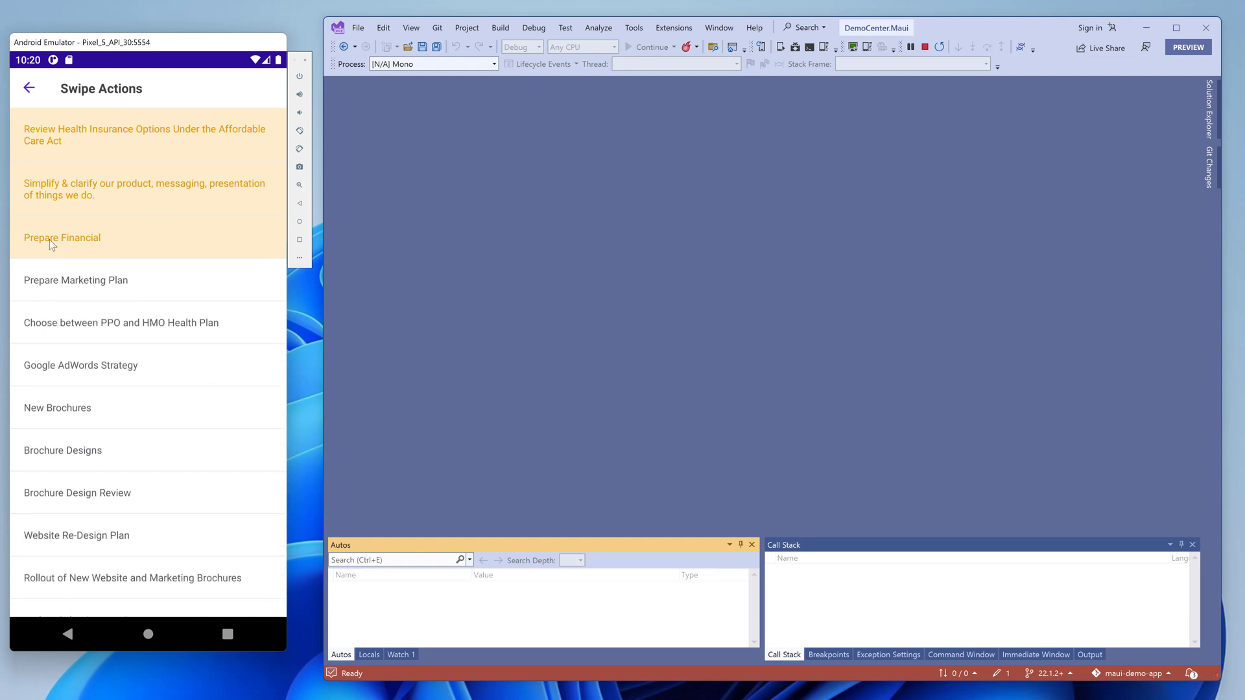
click(28, 89)
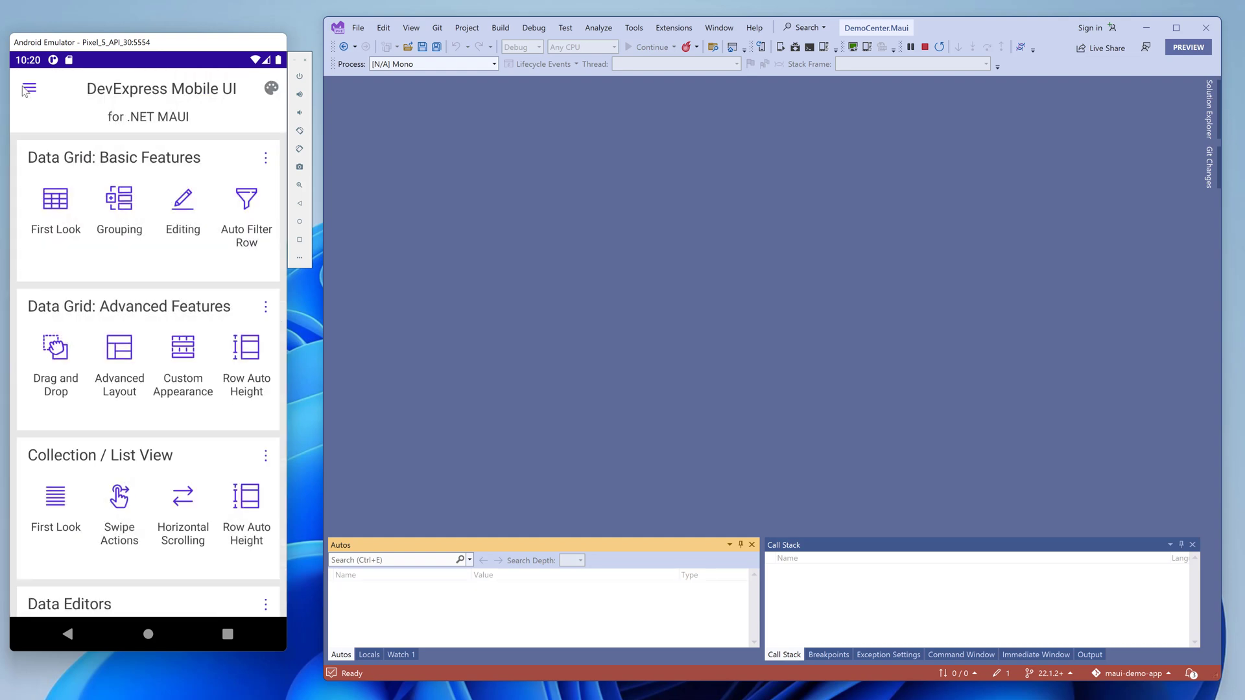
mouse_move(184, 503)
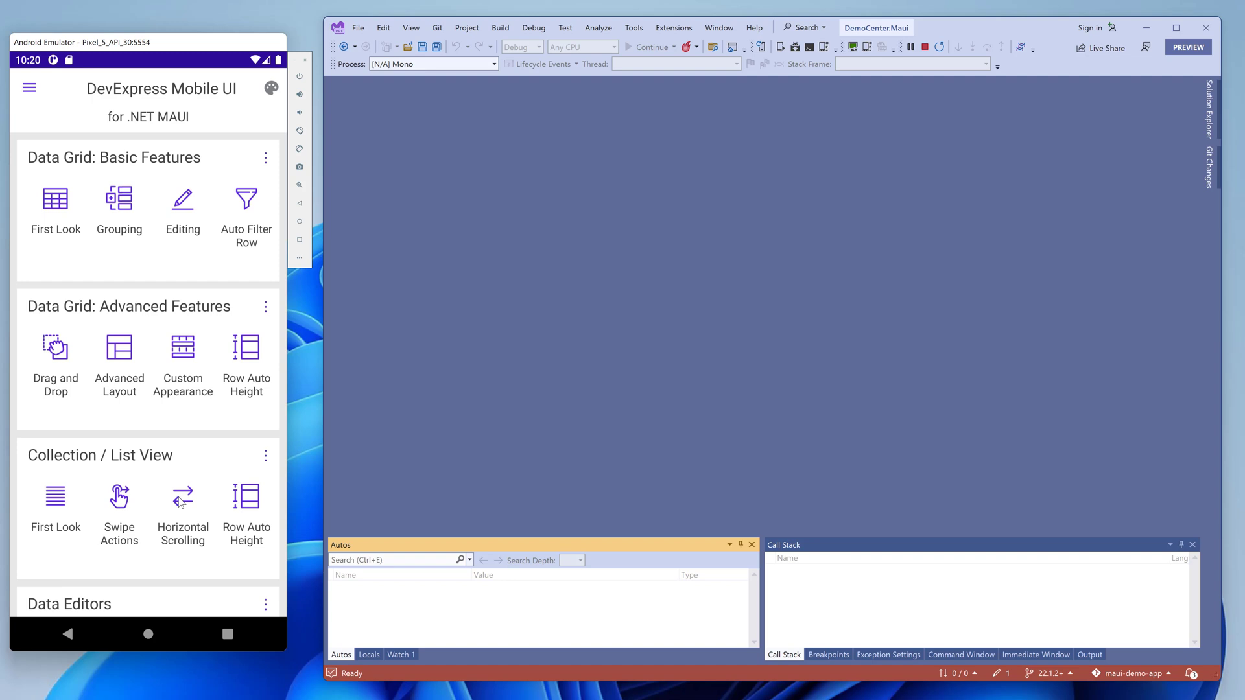
click(182, 498)
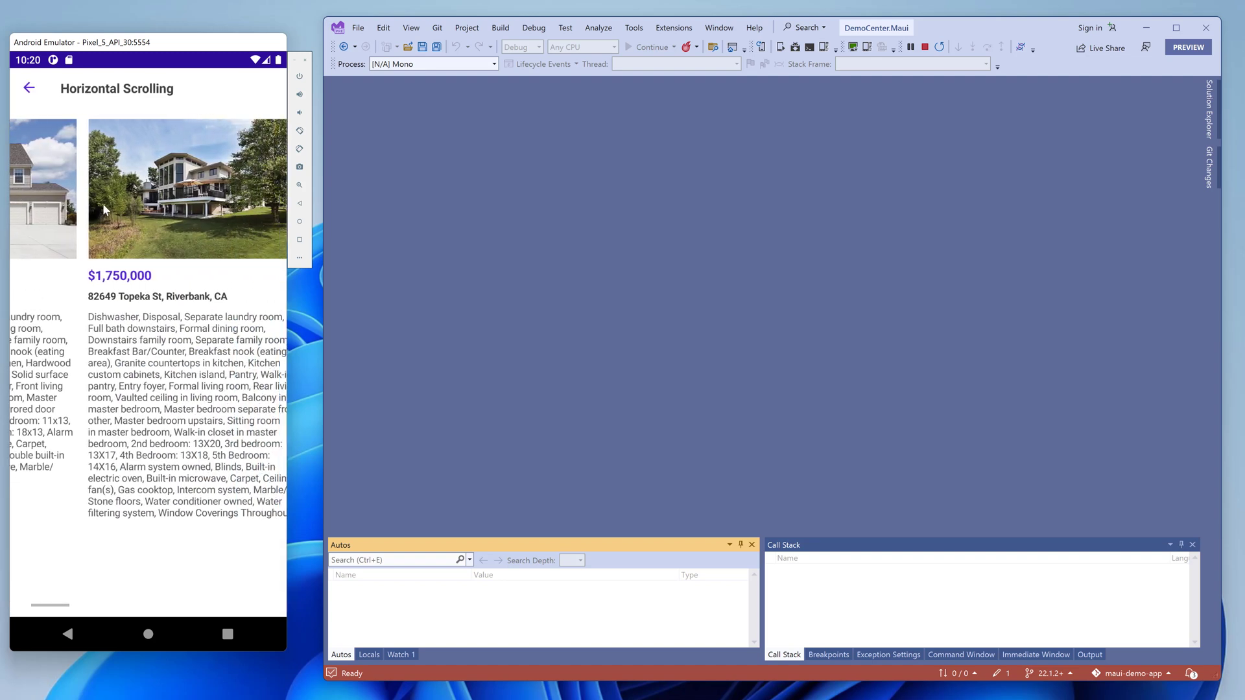
scroll(right, 3)
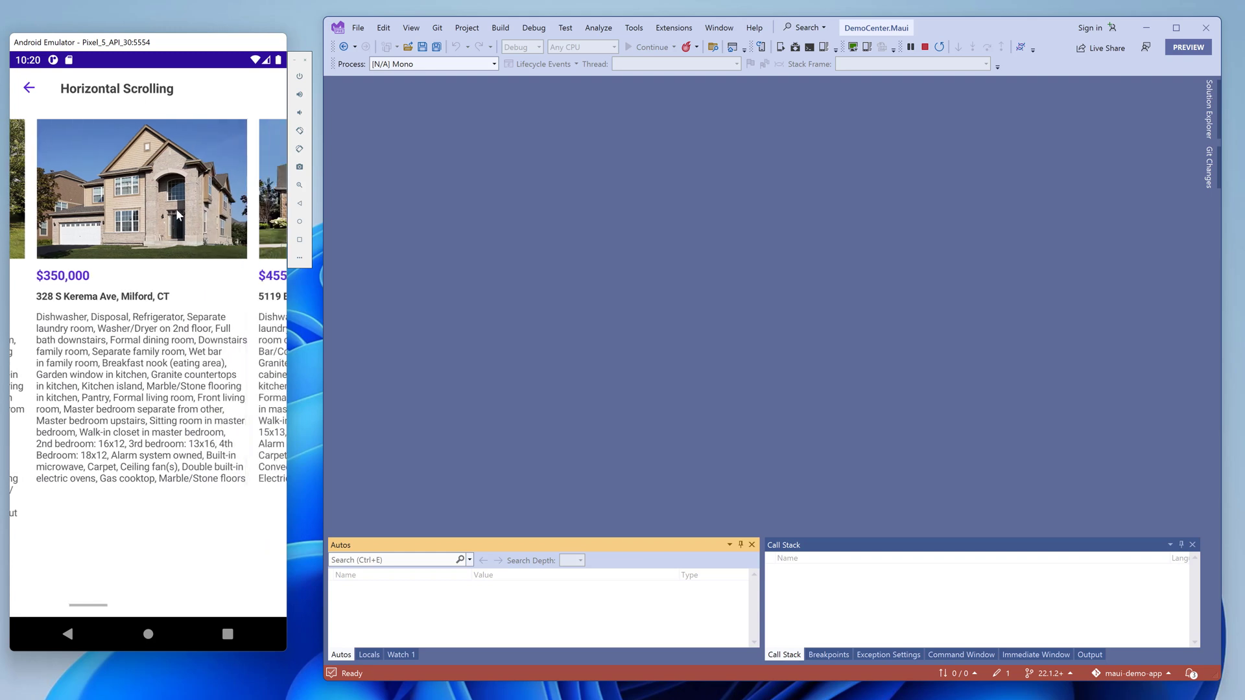
scroll(left, 3)
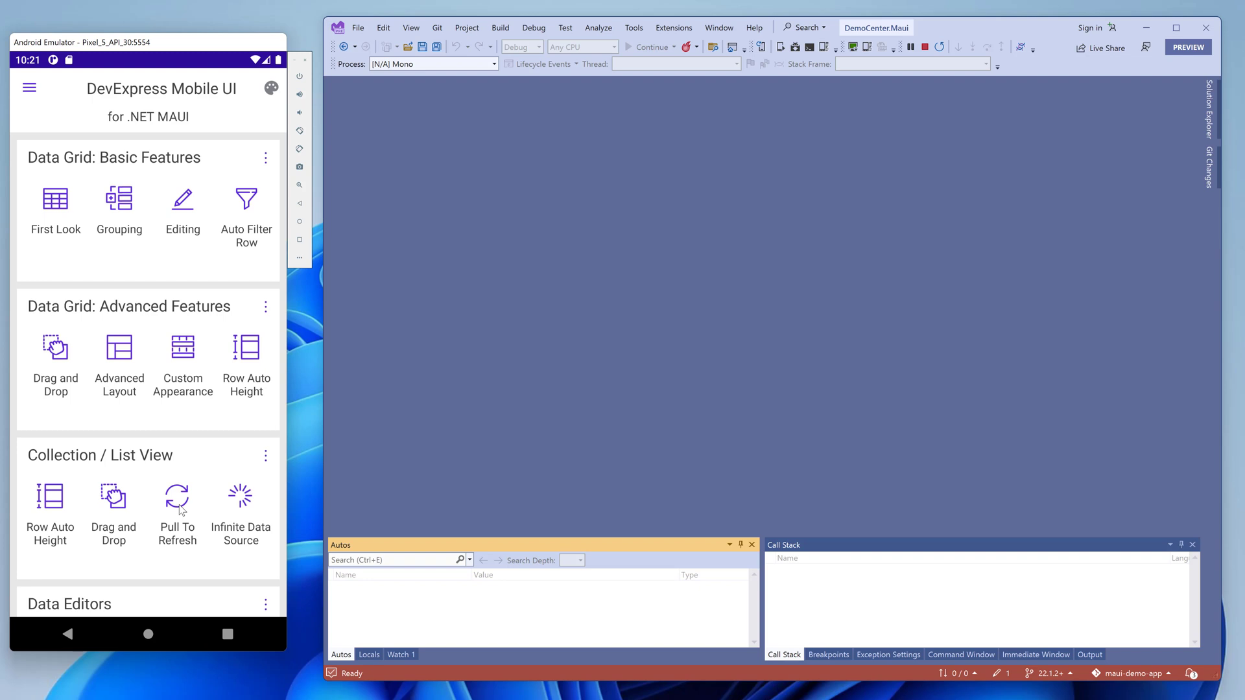
click(176, 497)
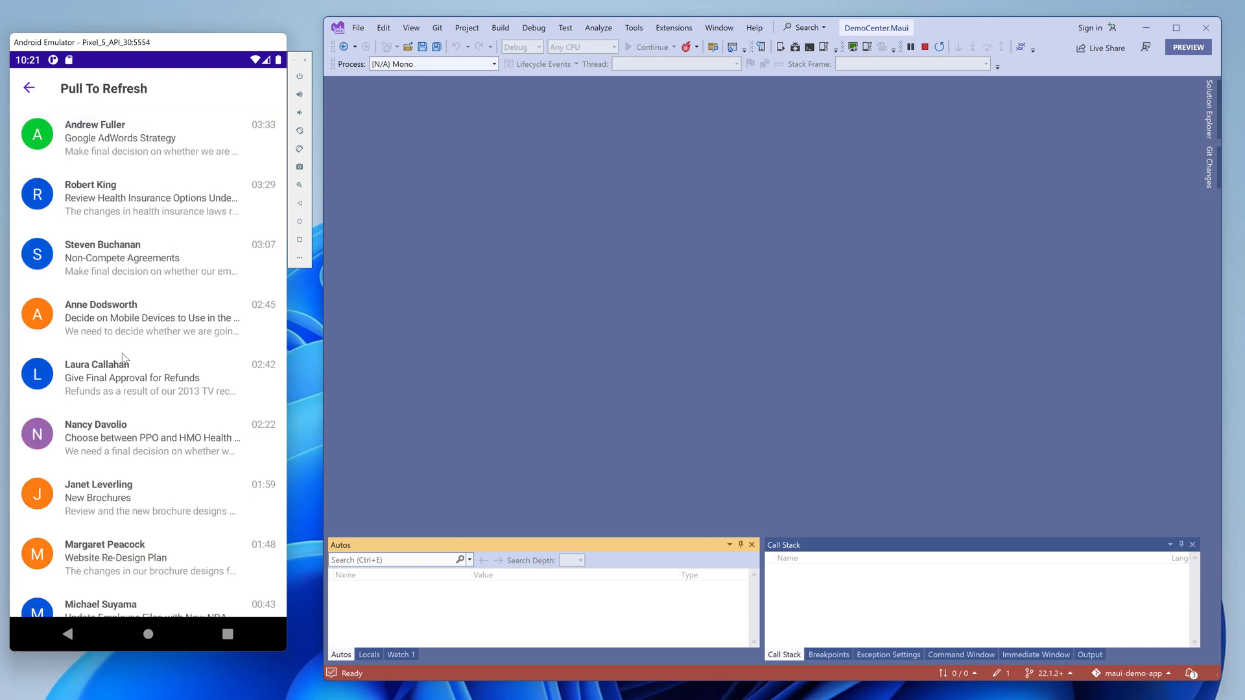
click(29, 89)
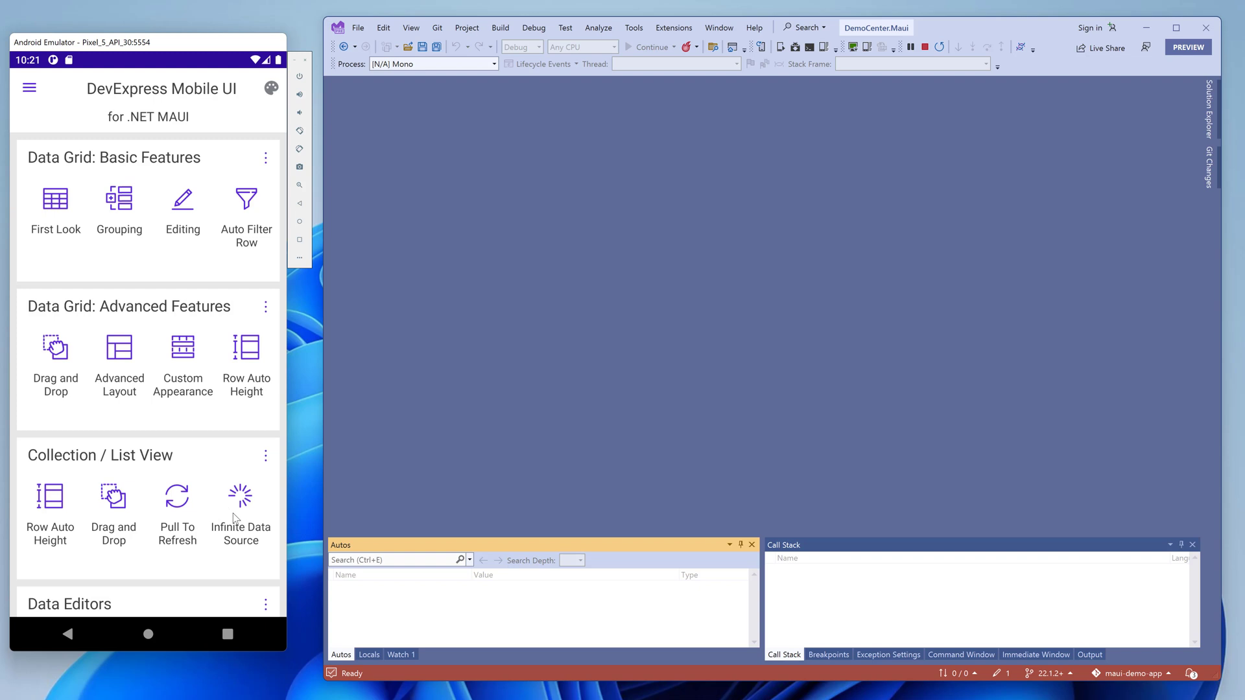
click(241, 495)
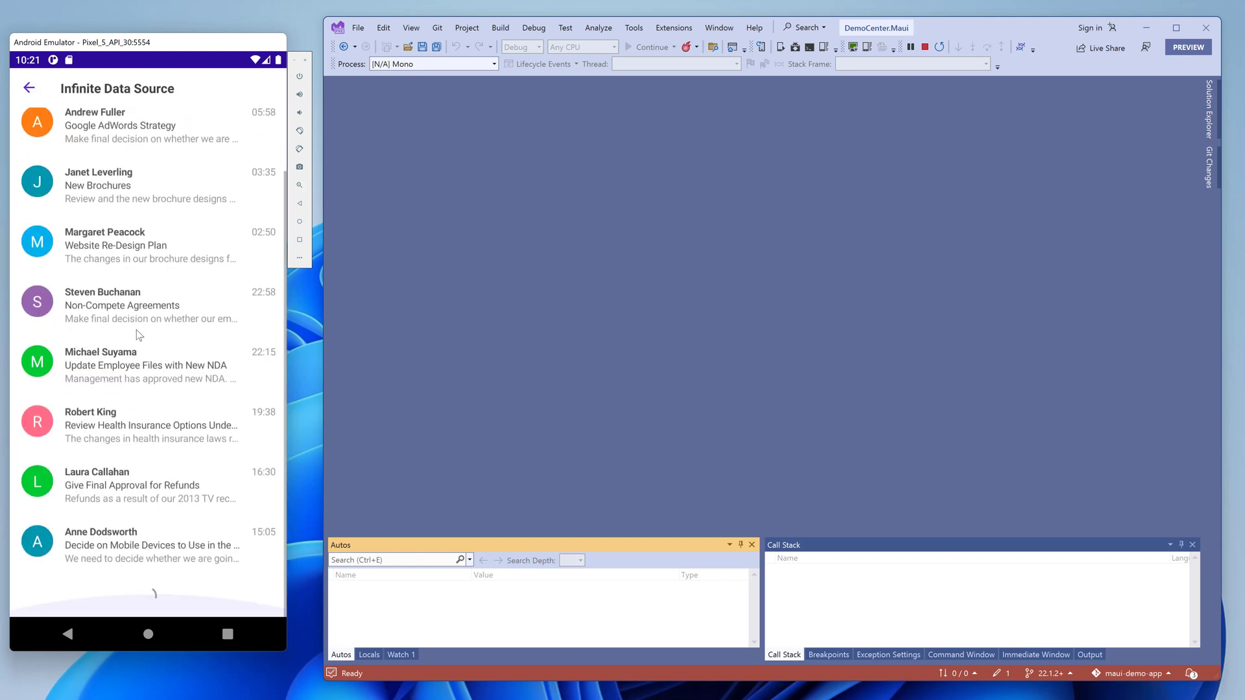
scroll(down, 3)
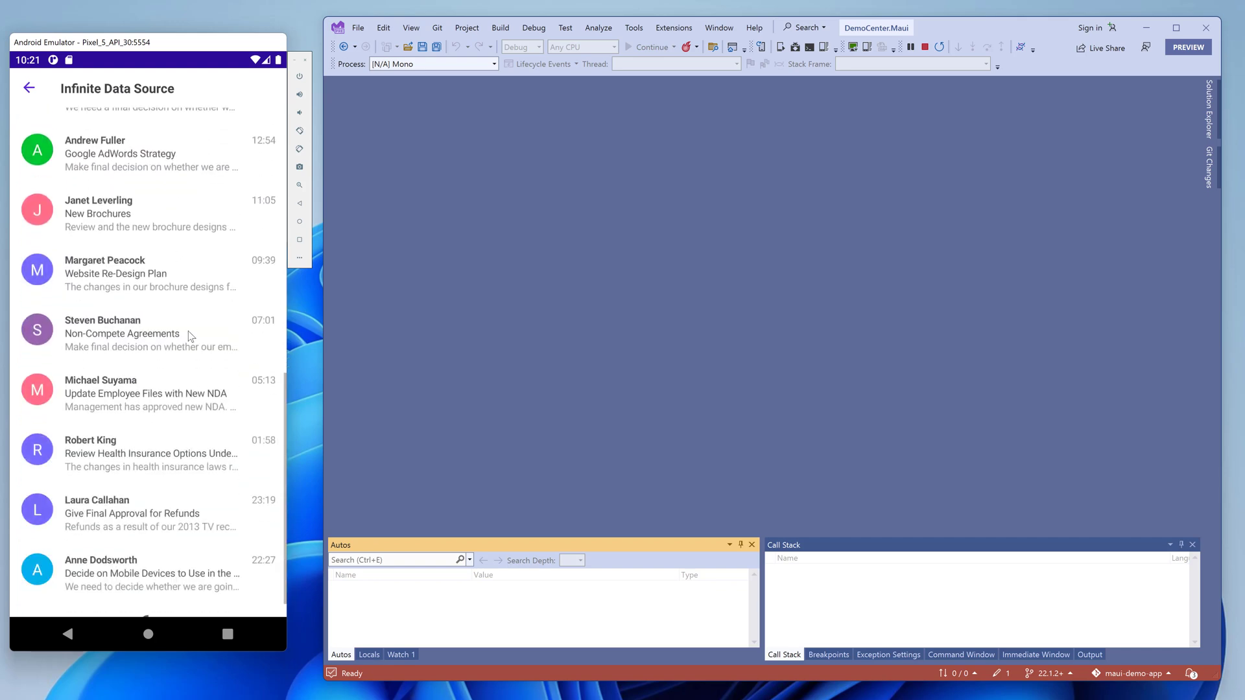
scroll(down, 3)
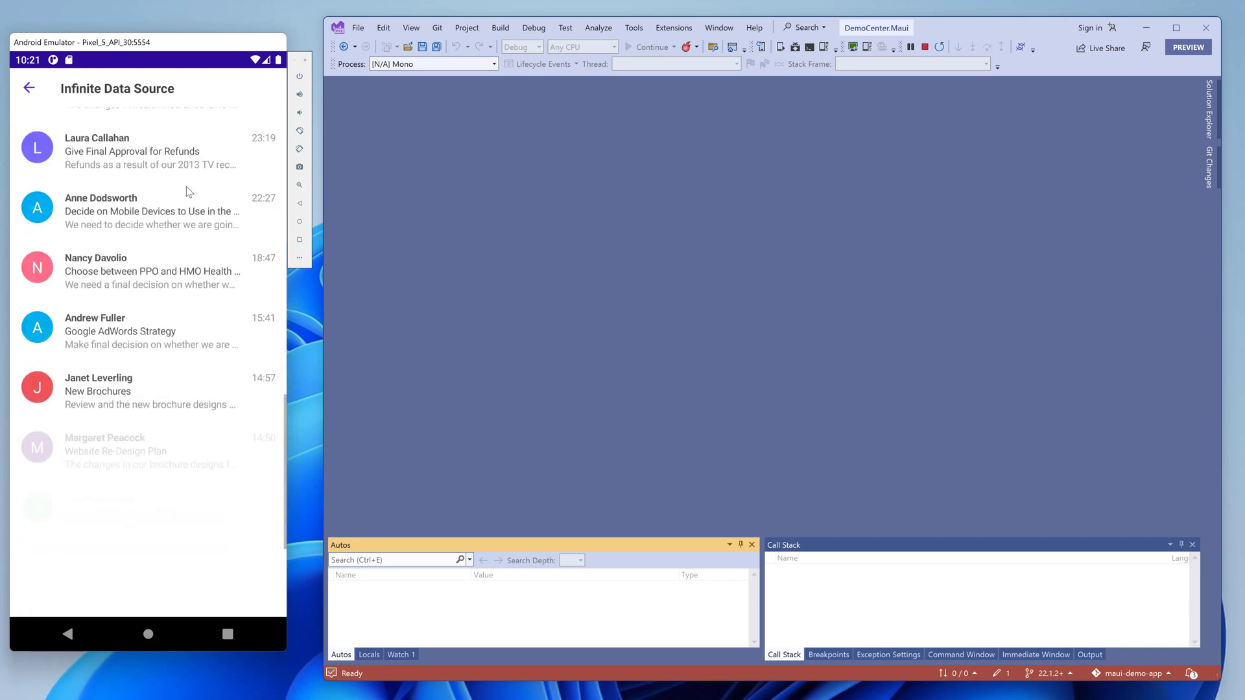
scroll(down, 3)
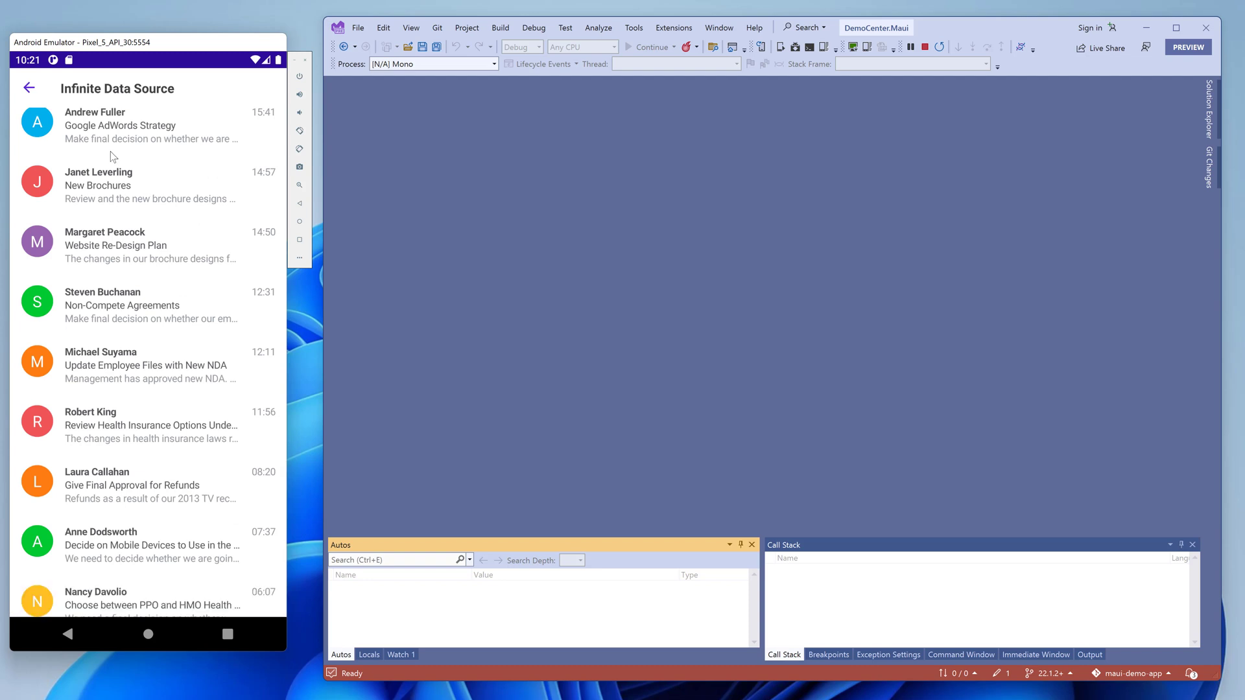
click(28, 88)
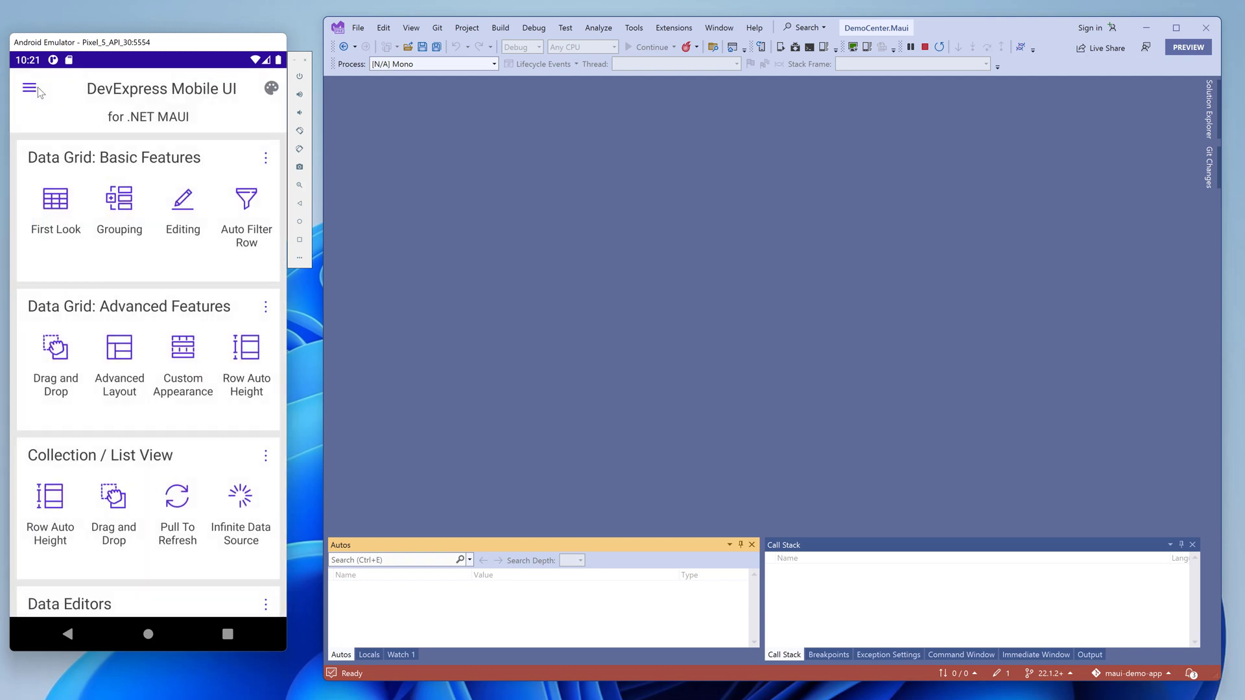